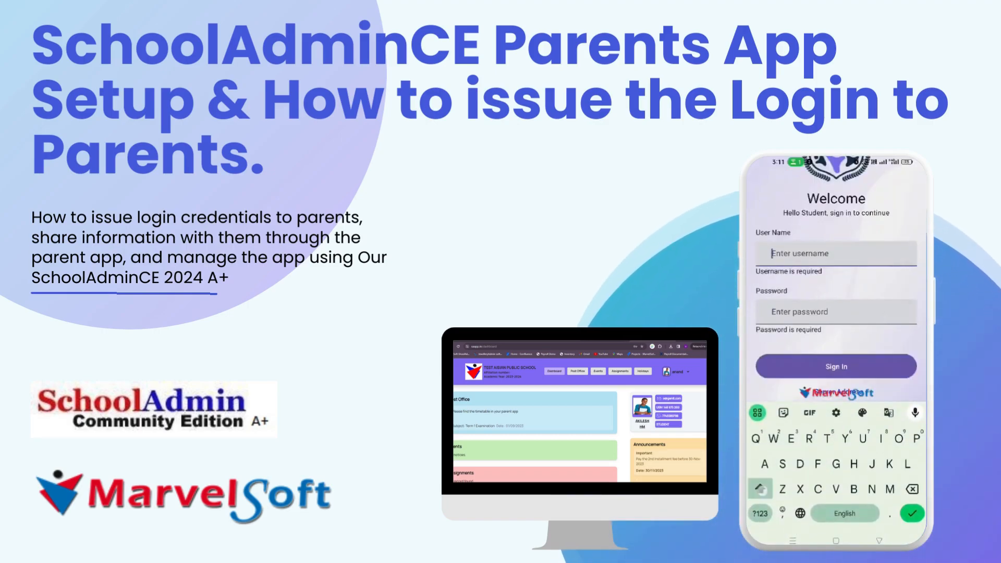
- Bring up the SchoolAdminCE login page at localhost:8080/SchoolAdmin after the title slide
text(anand)
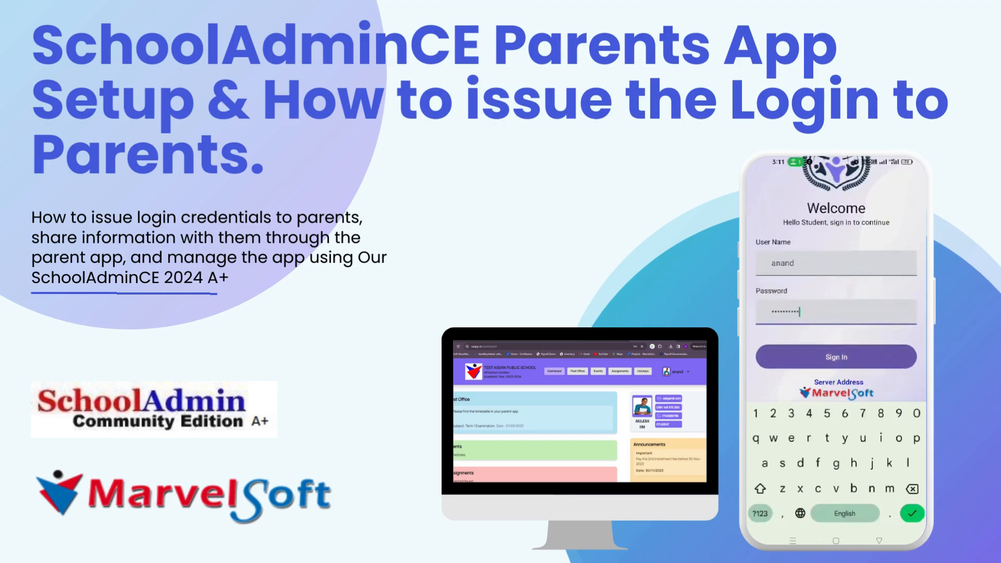
click(836, 357)
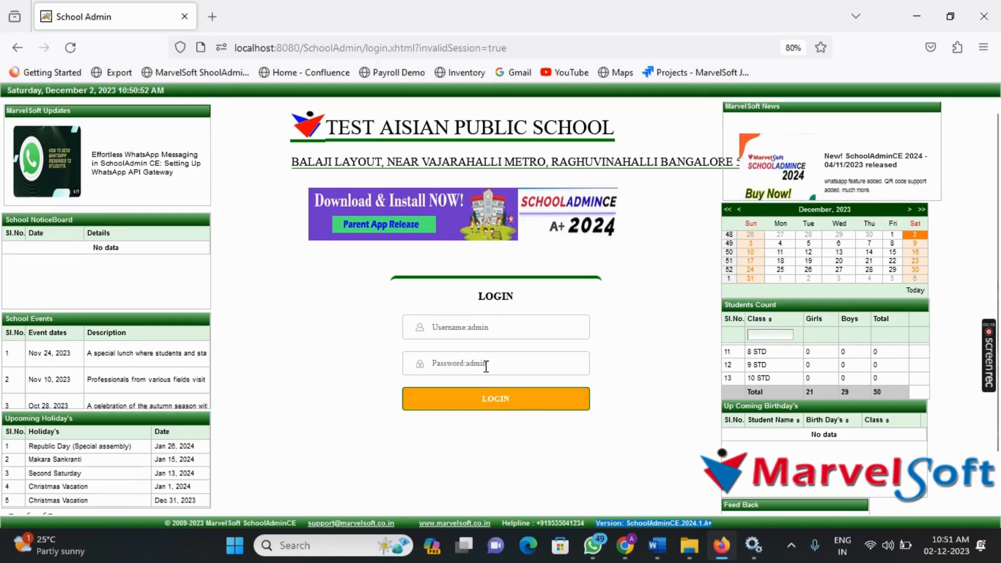
click(494, 398)
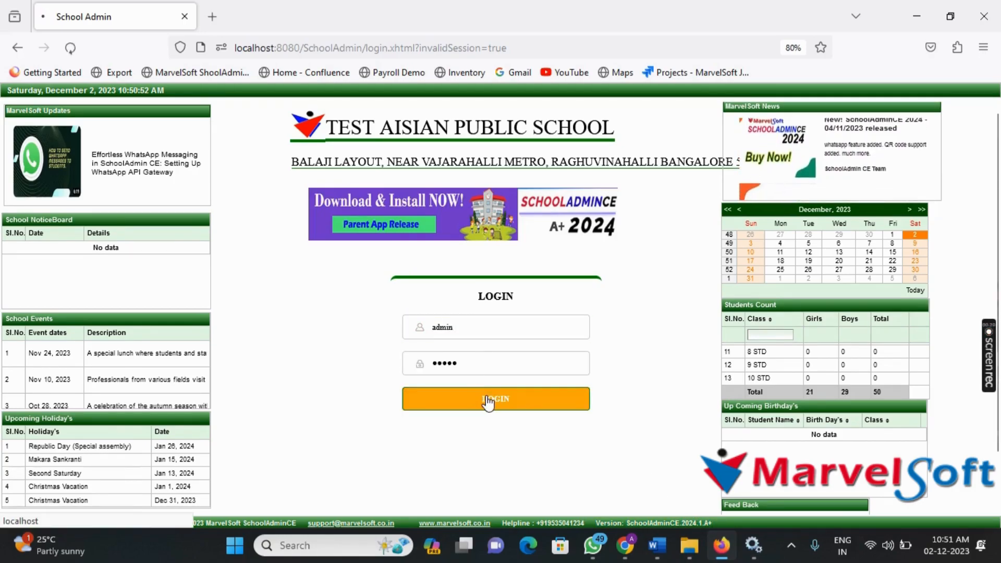
click(495, 398)
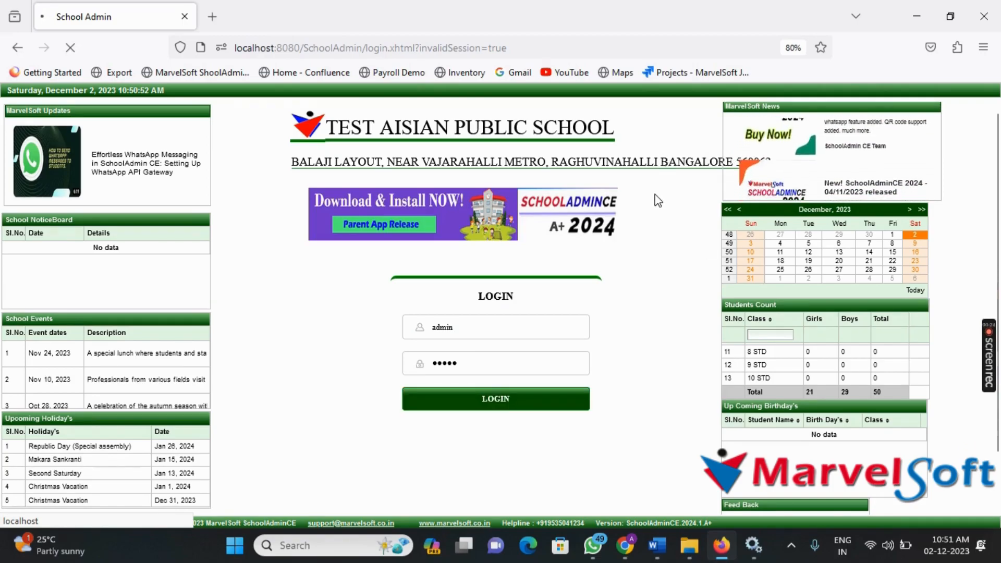
click(495, 399)
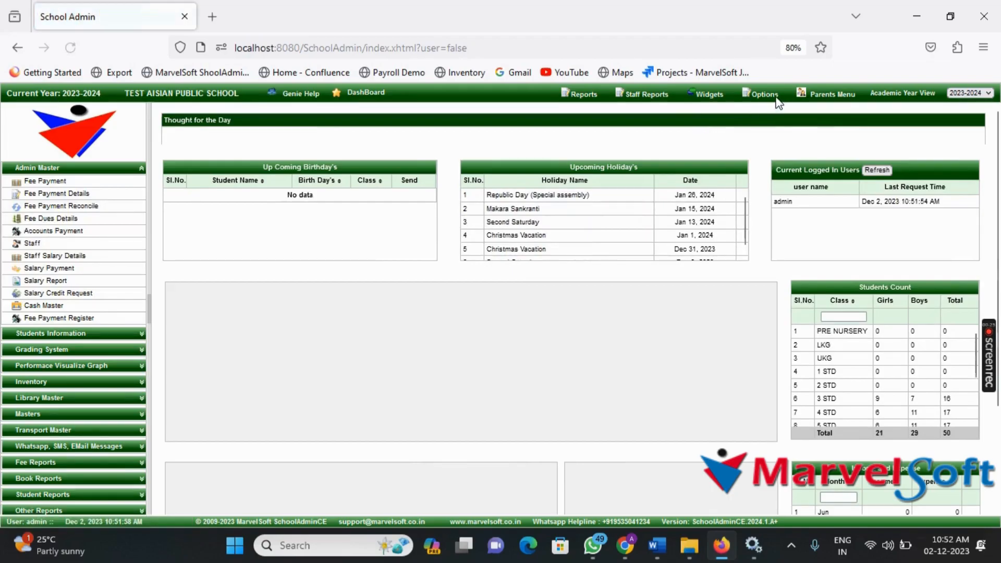
- Show the Mobile App Control Panel settings and highlight the note about registering the school app
click(763, 93)
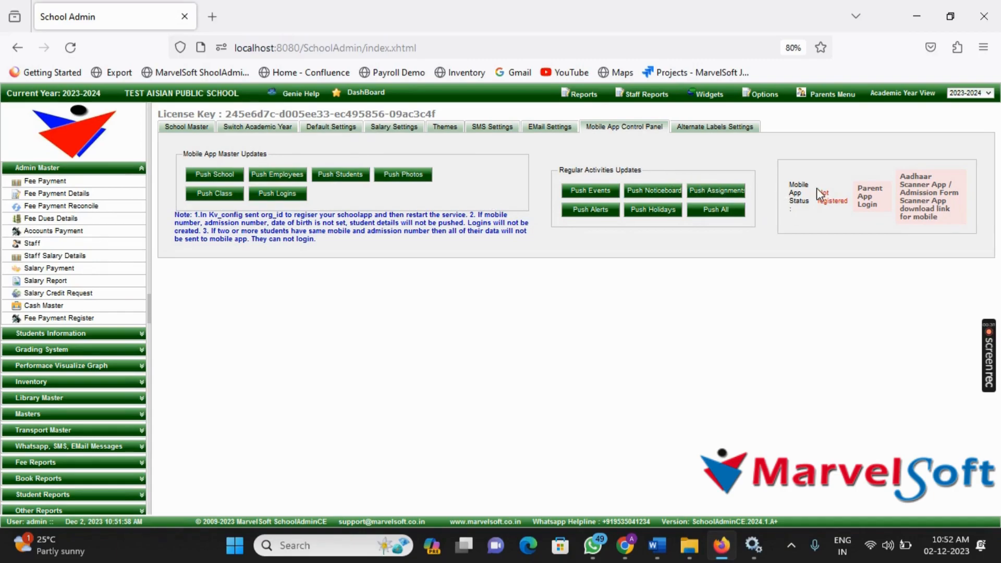
mouse_move(542, 269)
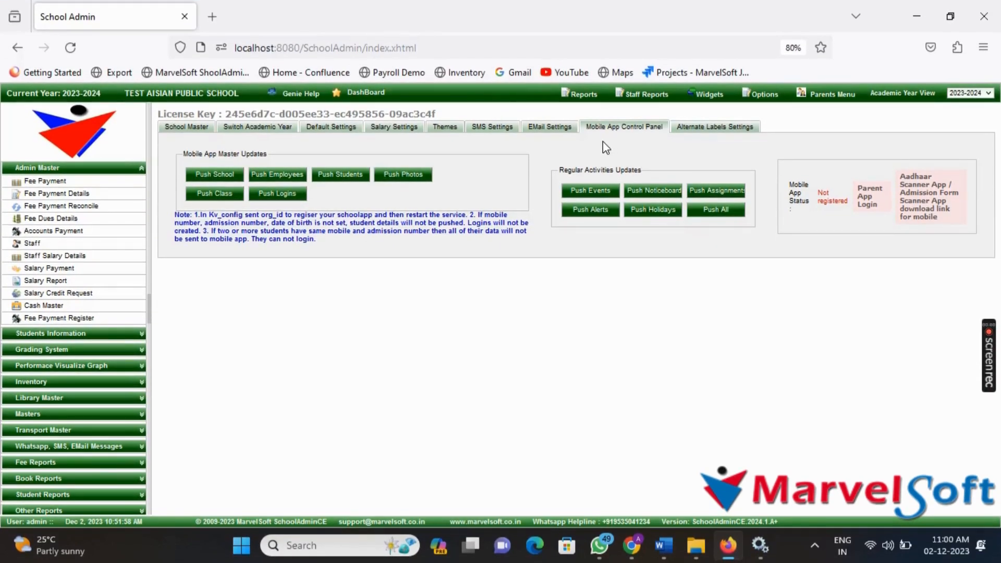
mouse_move(682, 165)
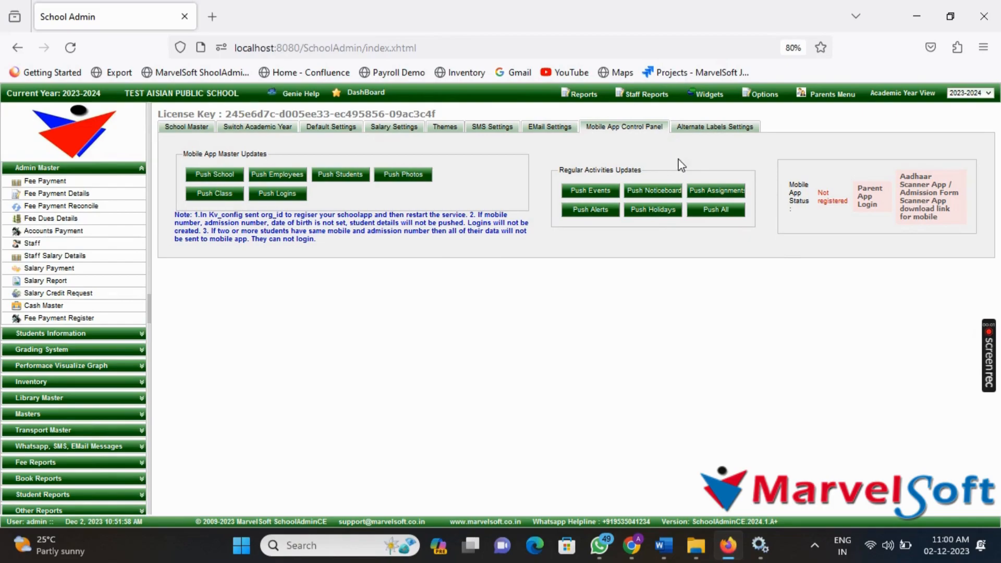
mouse_move(595, 303)
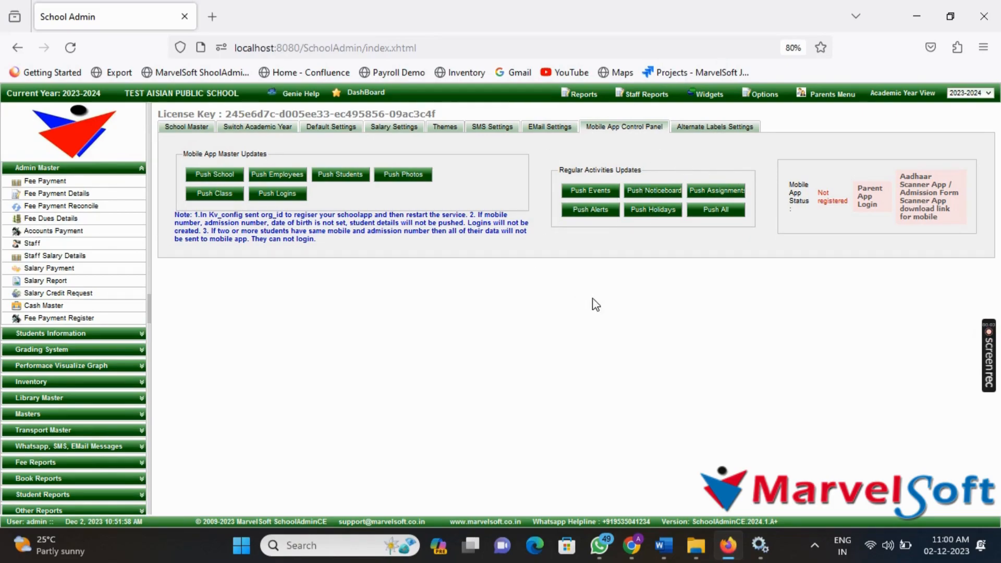
mouse_move(177, 220)
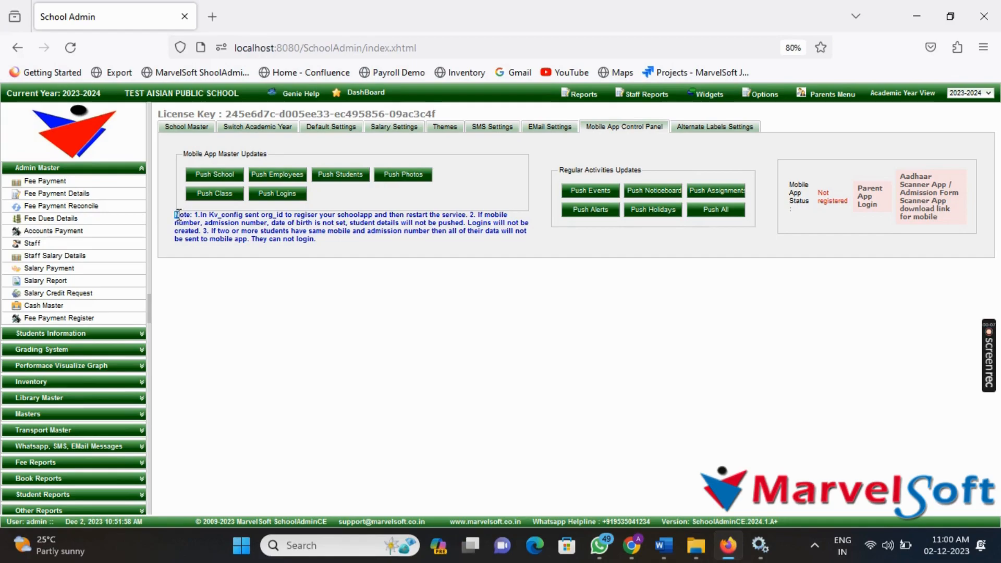
drag(177, 213, 306, 238)
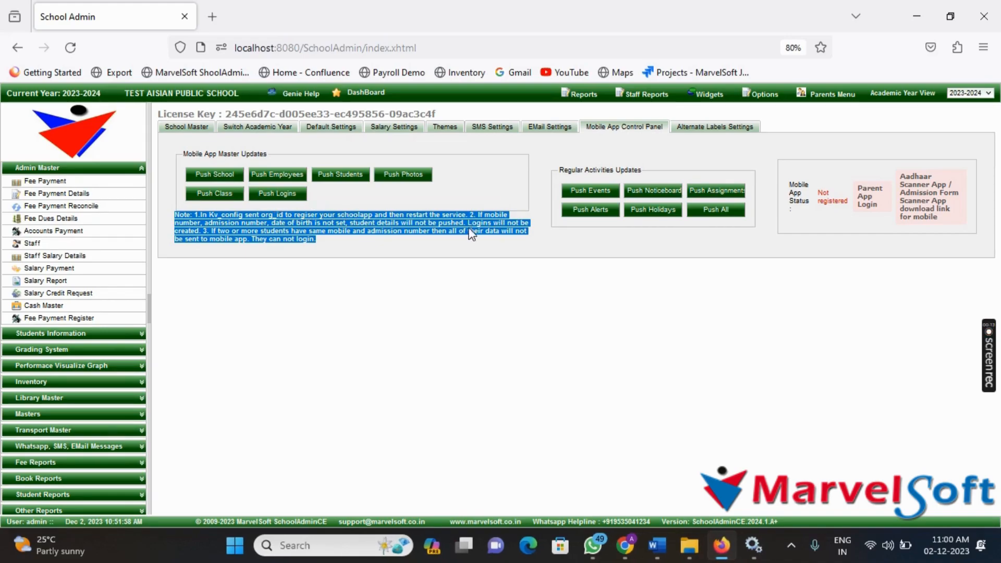
mouse_move(415, 259)
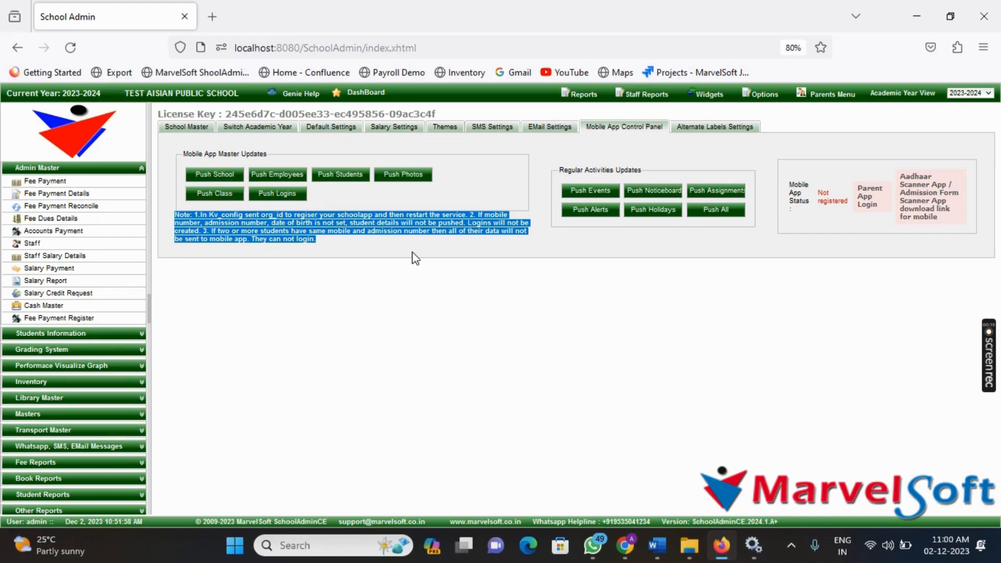
mouse_move(425, 266)
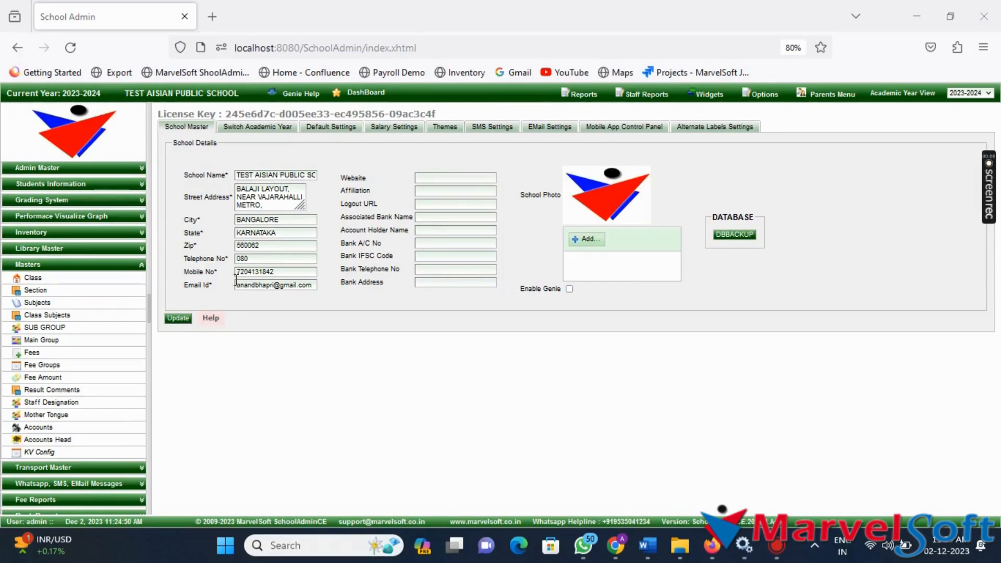
mouse_move(56, 457)
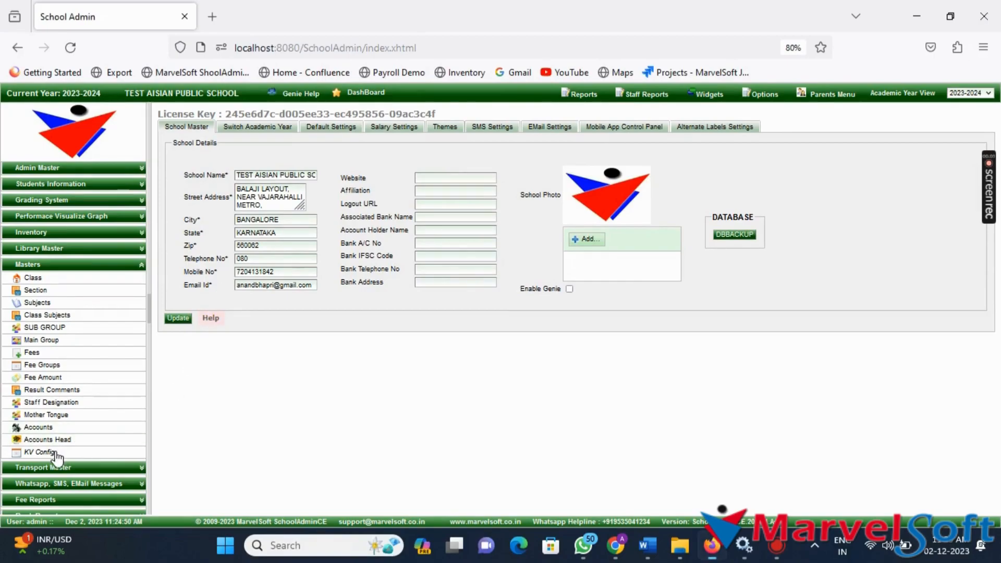
- Show the KV Config master list from the Masters menu
click(39, 452)
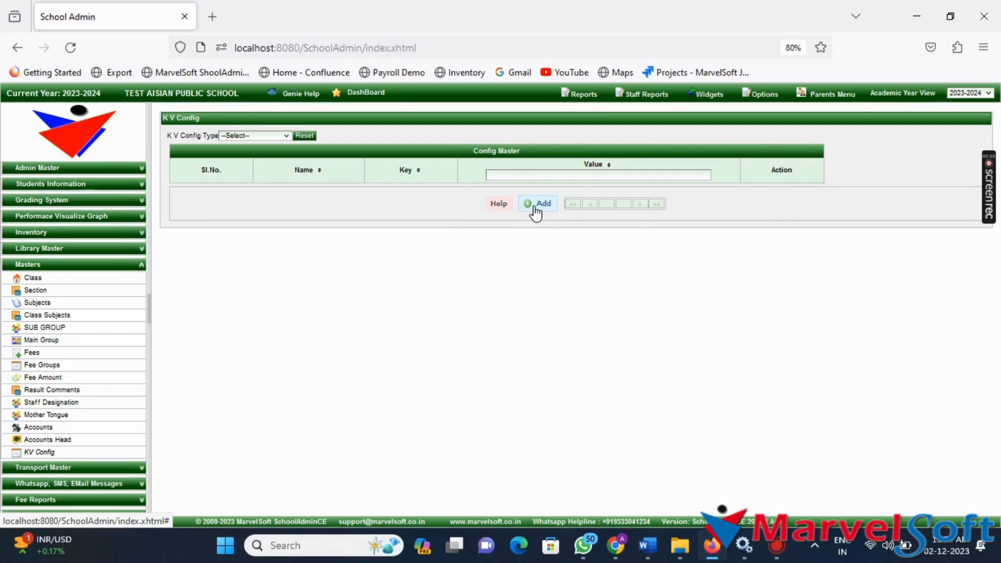
- Add a MOBILEAPP_CONFIG entry with key orgId and value ANANDB
click(537, 204)
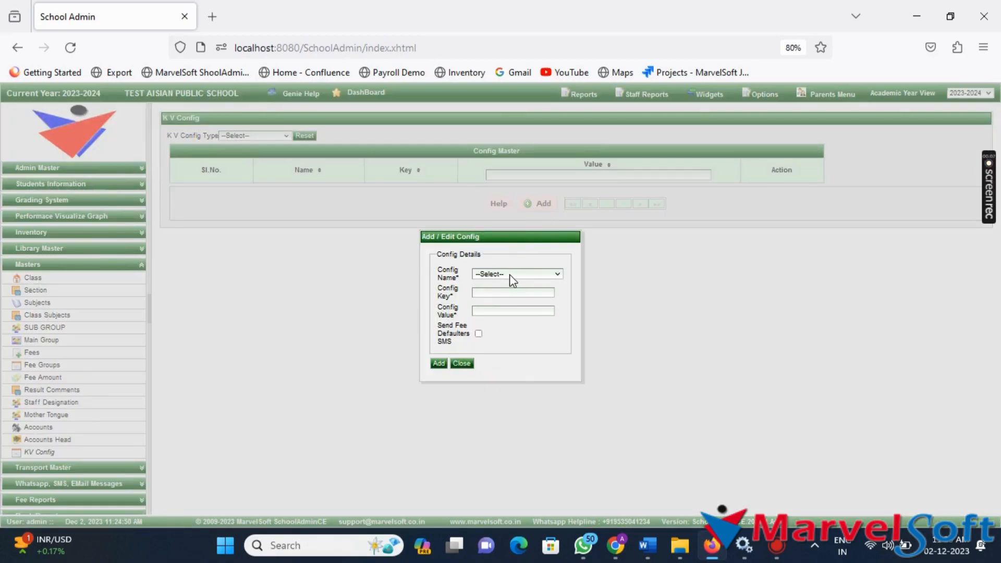
click(516, 274)
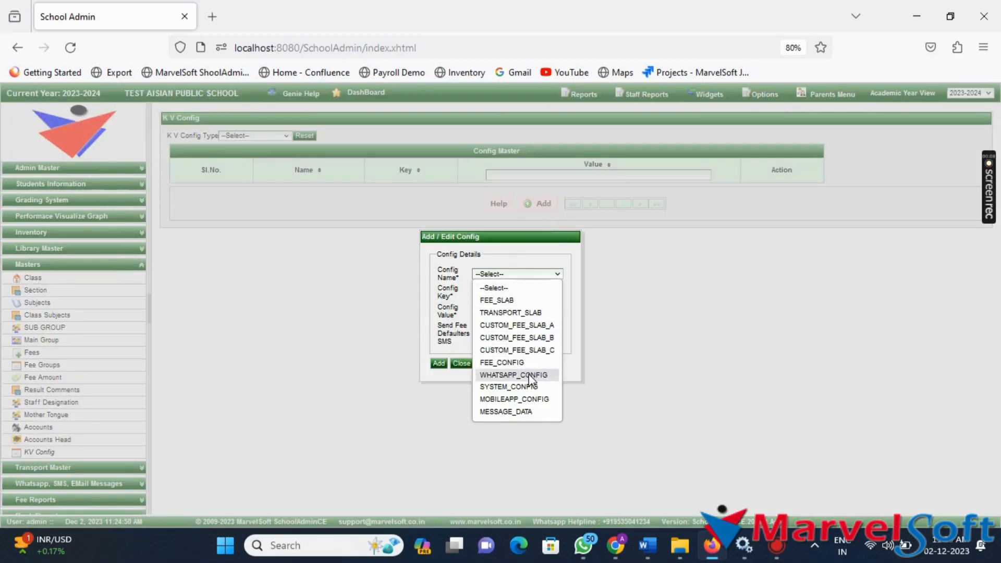
mouse_move(539, 400)
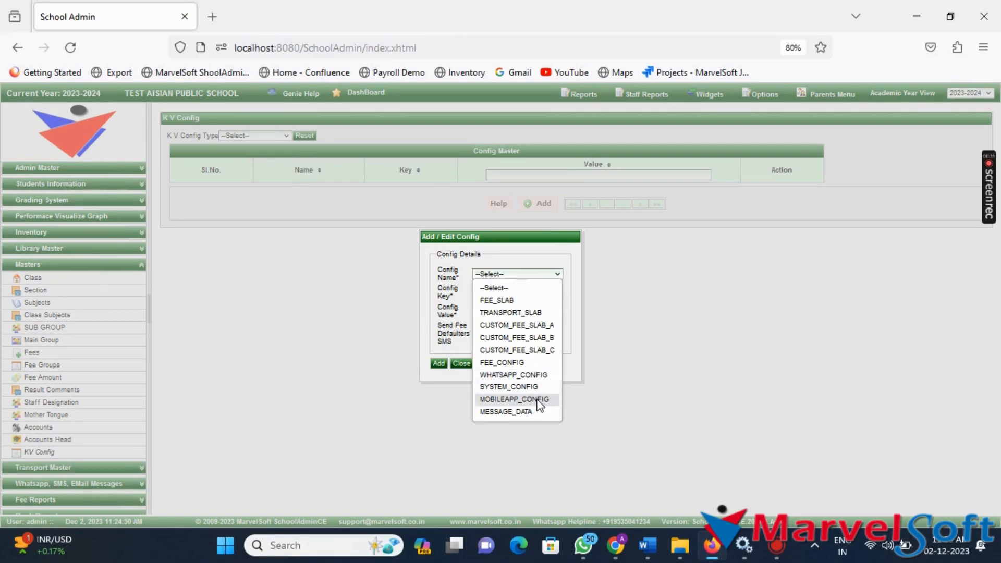
click(517, 400)
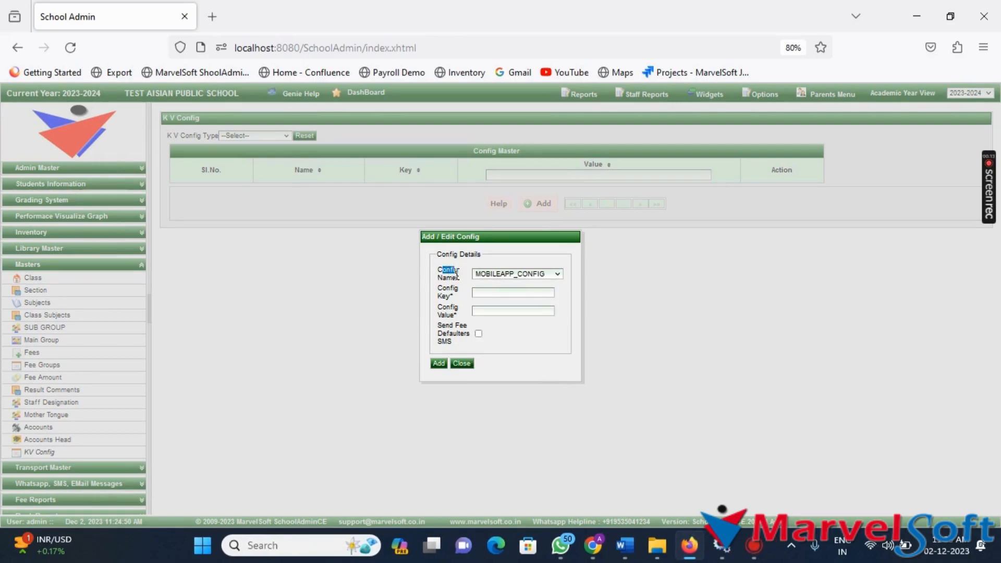
click(511, 292)
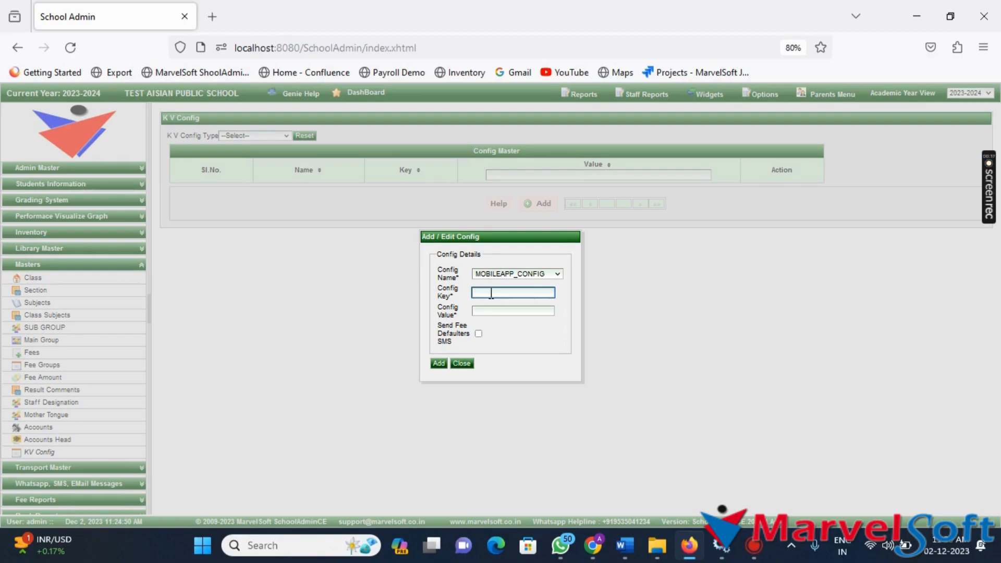
text(orgId)
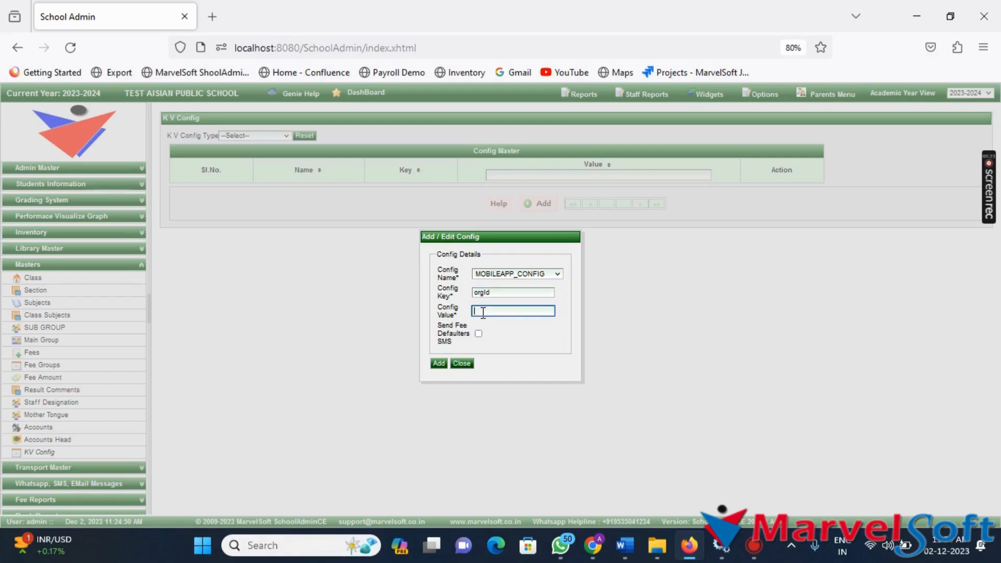
text(A)
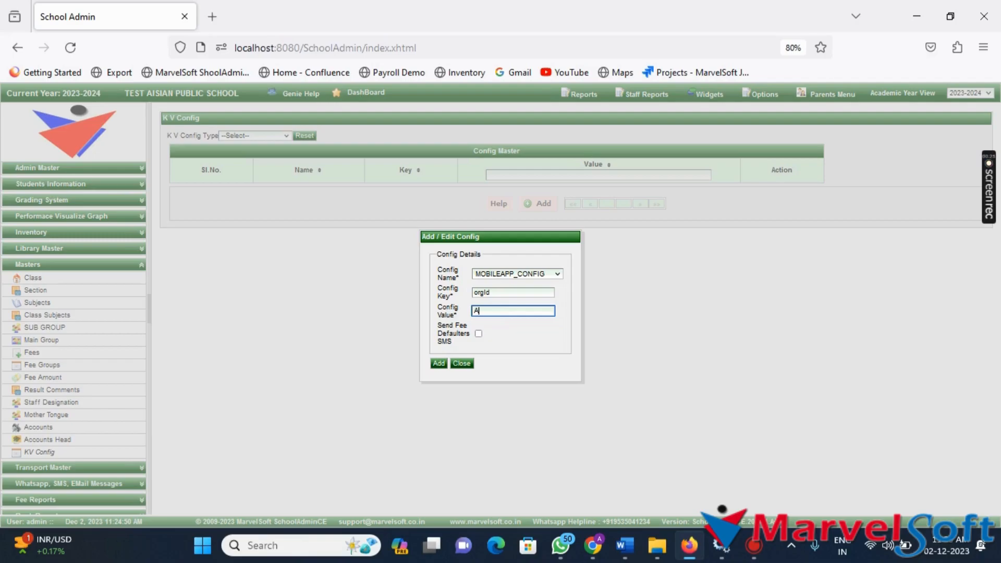
text(NANDB)
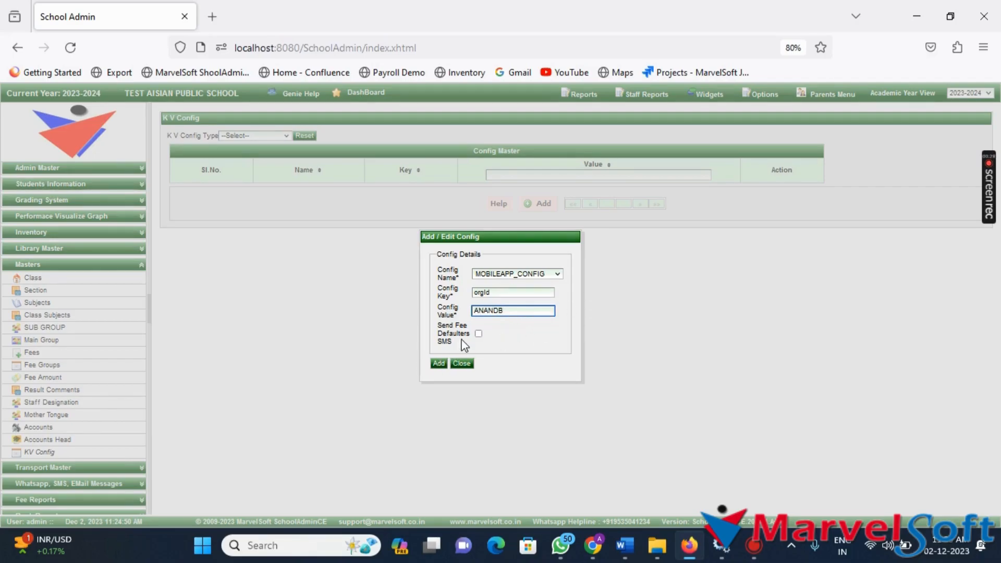
click(439, 363)
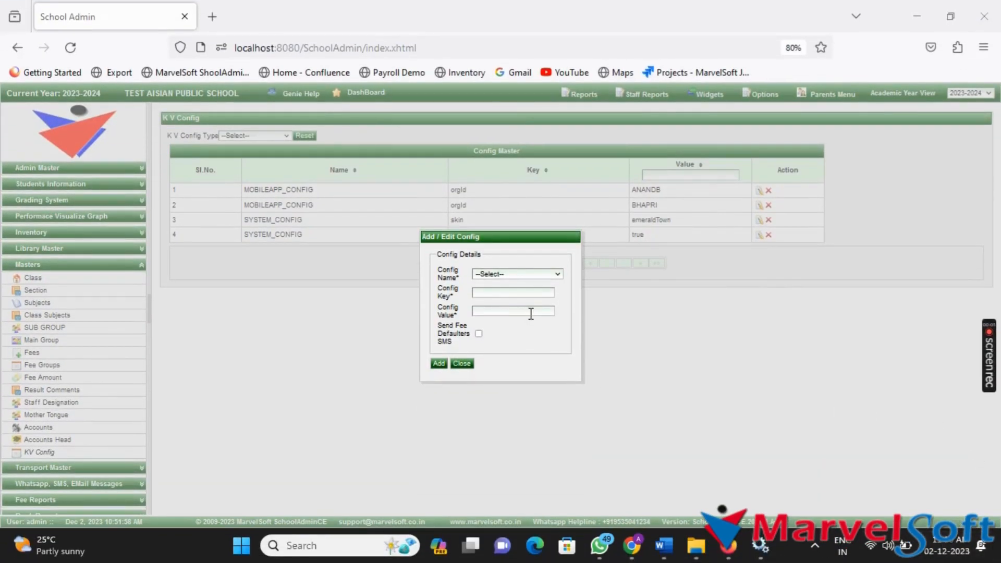
- Add a MOBILEAPP_CONFIG entry with key PASSWORDMAIL and value true
click(516, 274)
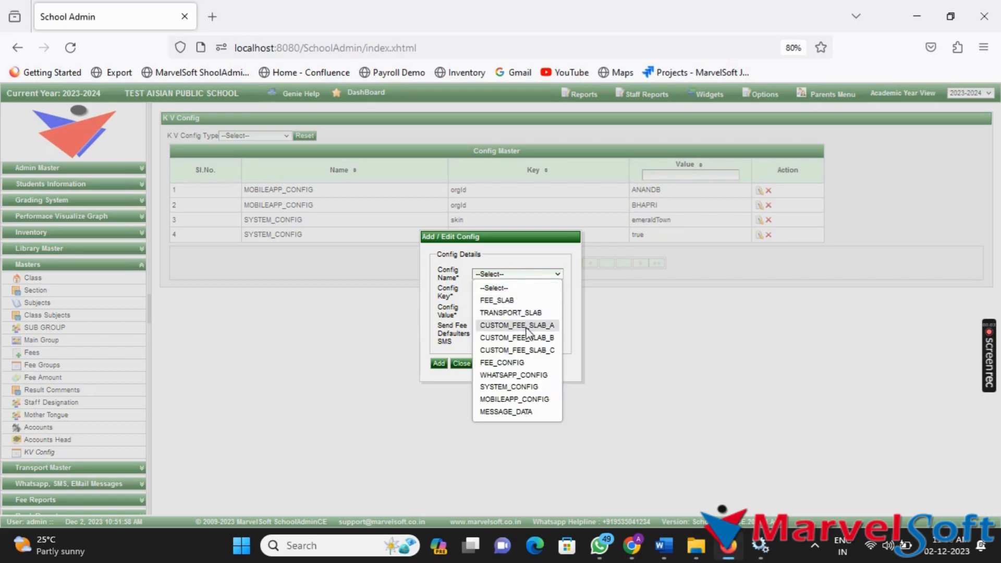
click(514, 400)
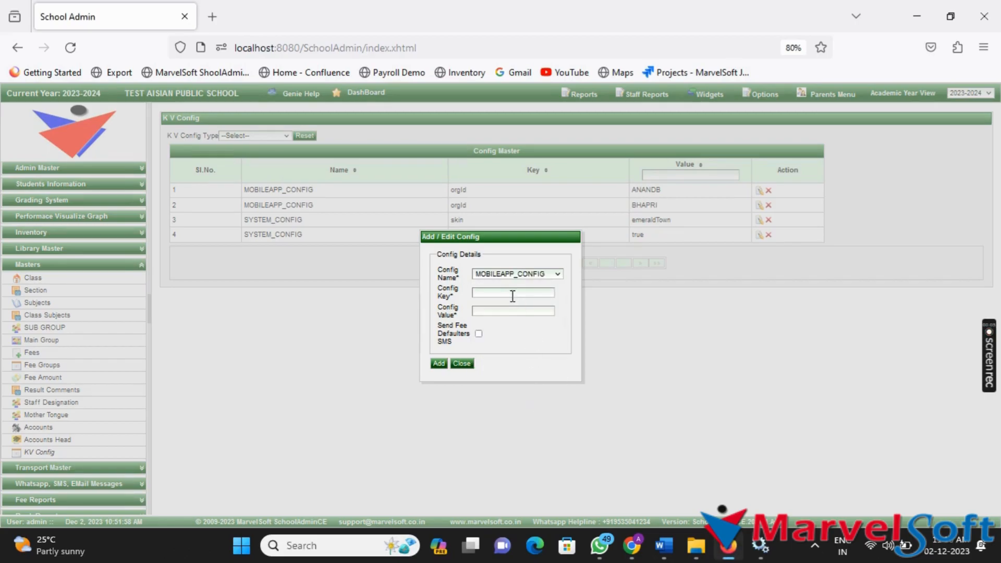
click(513, 292)
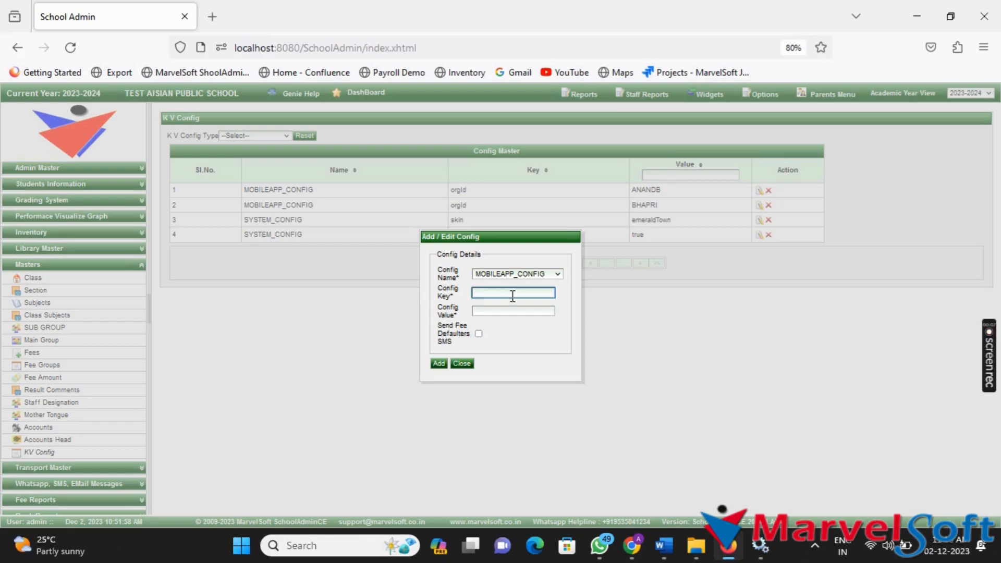
text(PASSWOR)
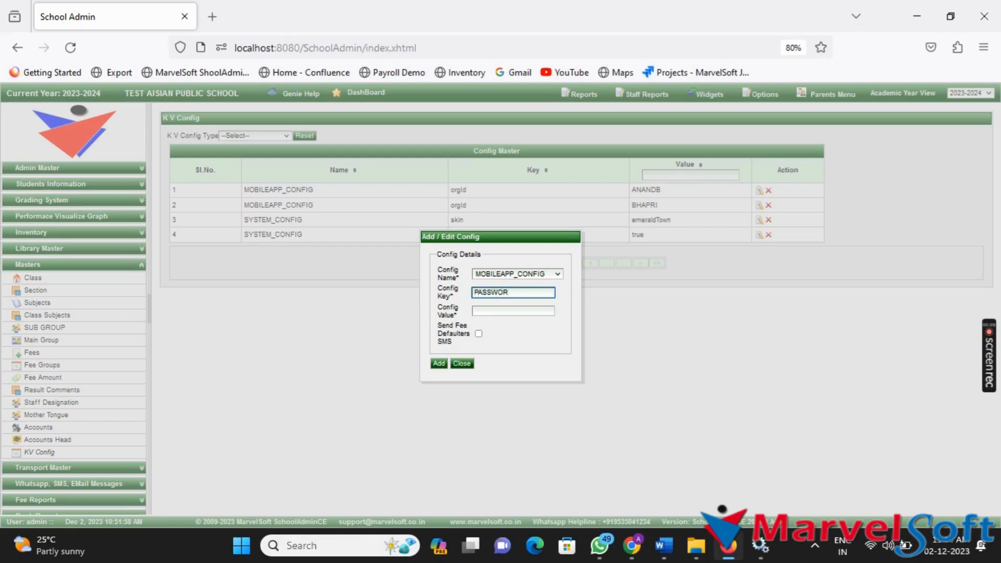
text(D)
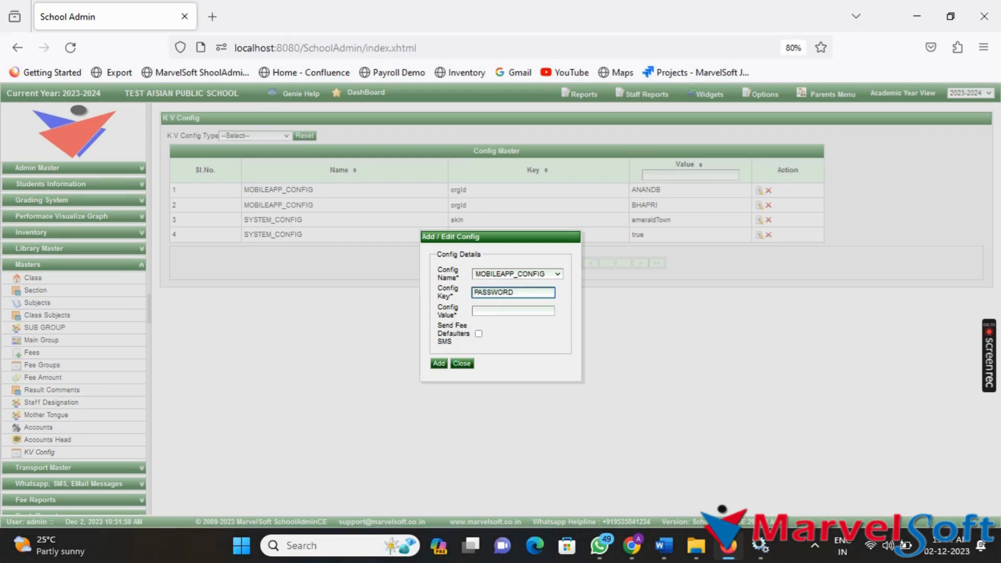
text(_)
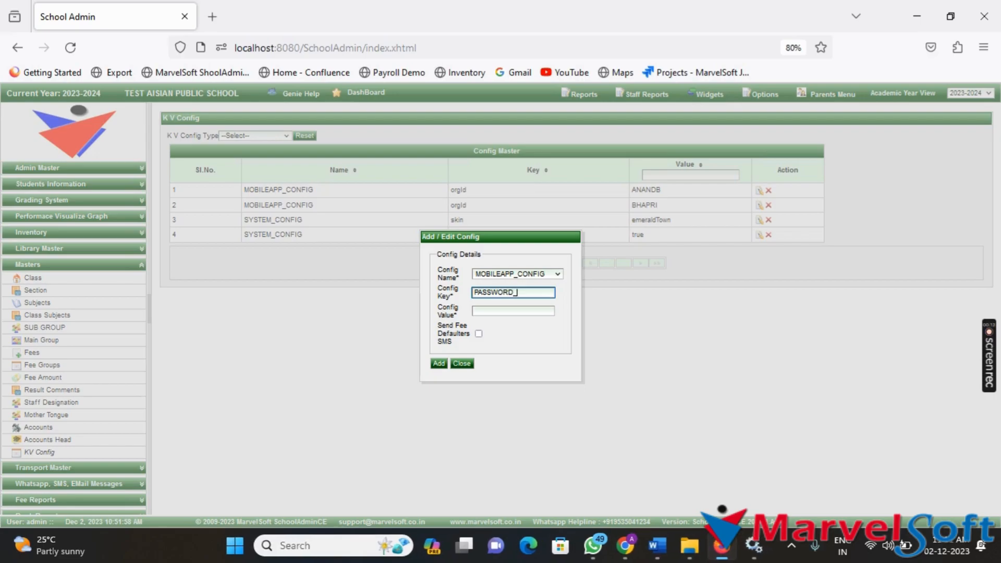
key(Backspace)
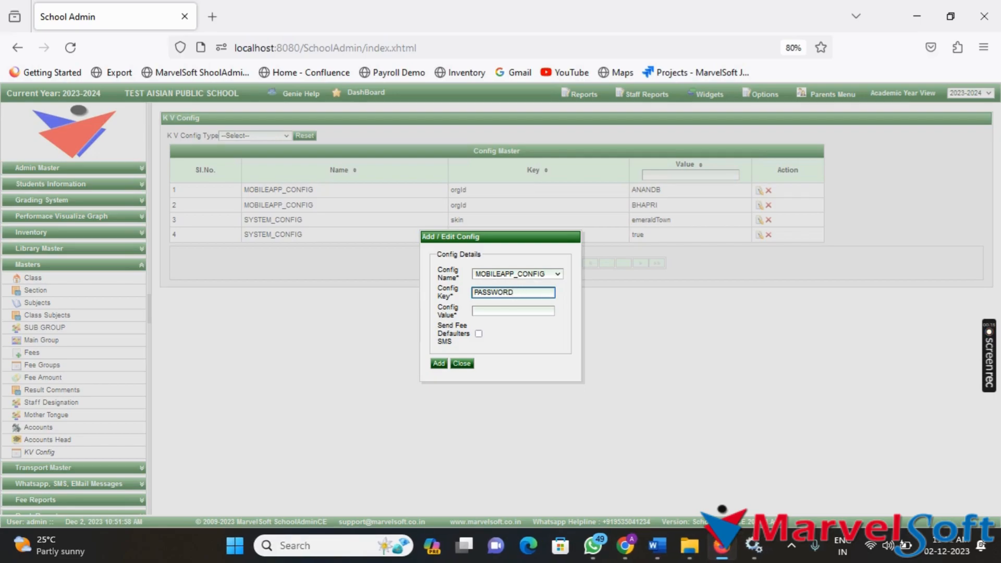
text(MAIL)
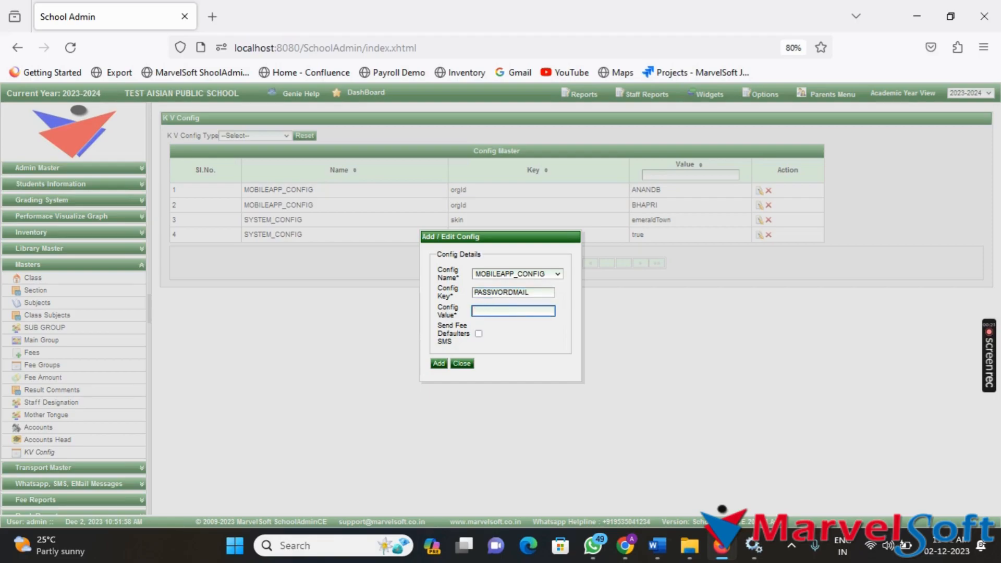
text(true)
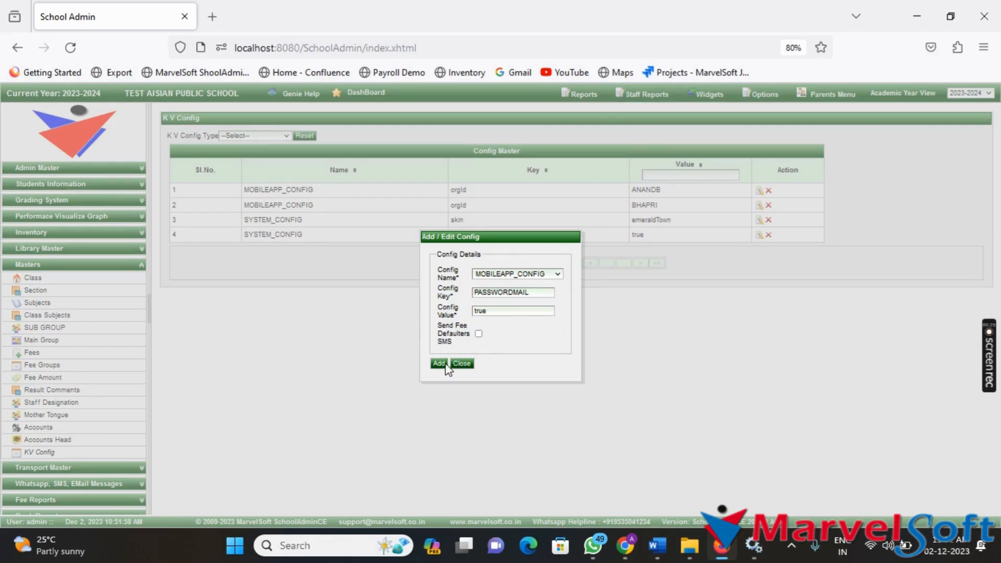
click(438, 363)
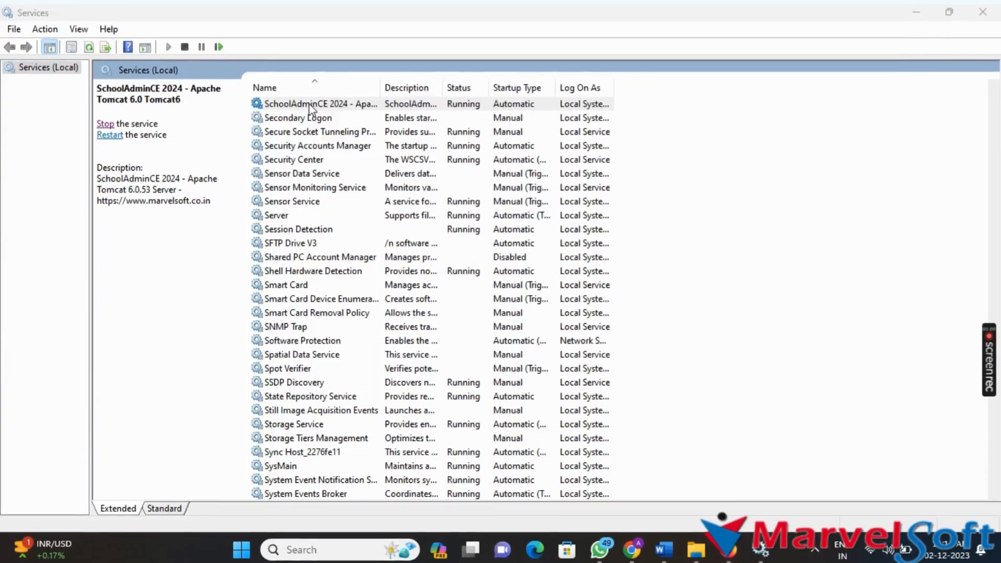
- Stop and start the SchoolAdminCE 2024 Tomcat service so it is running again
double_click(319, 103)
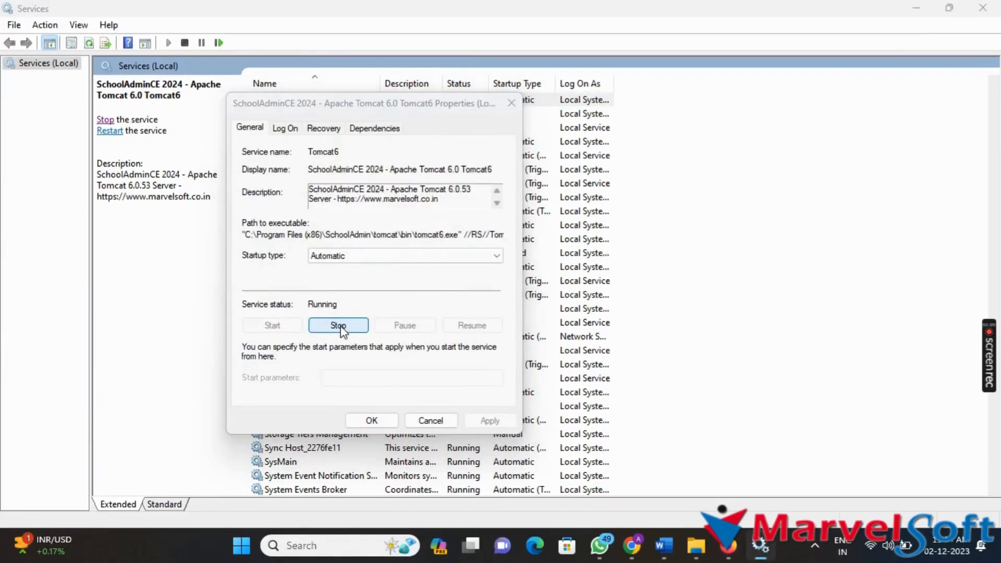
click(338, 326)
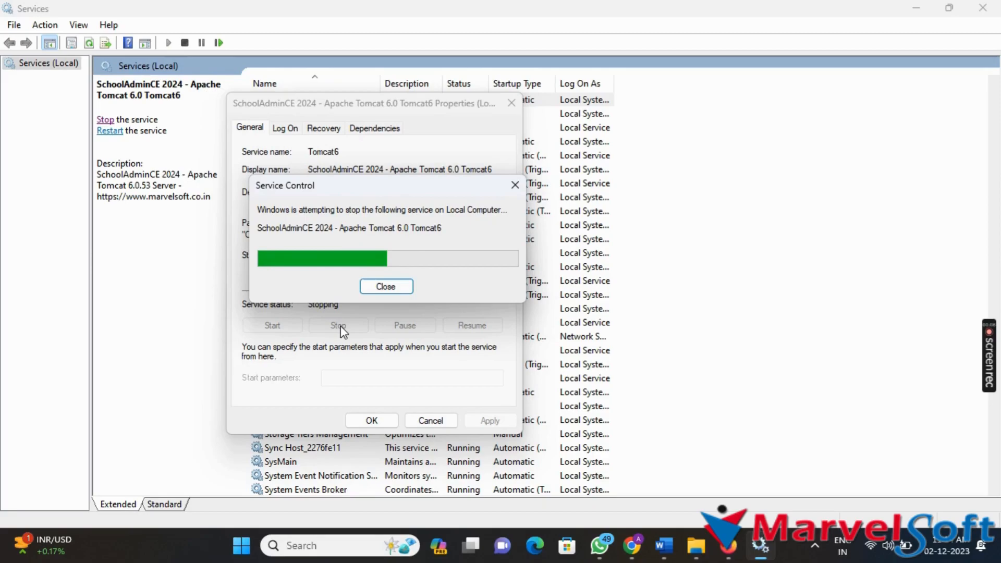
click(386, 286)
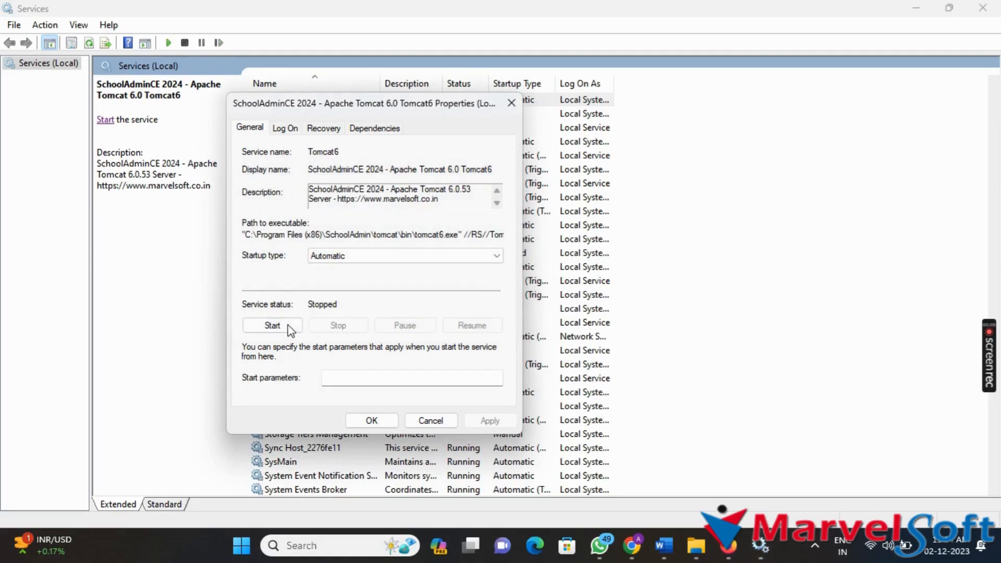
click(272, 325)
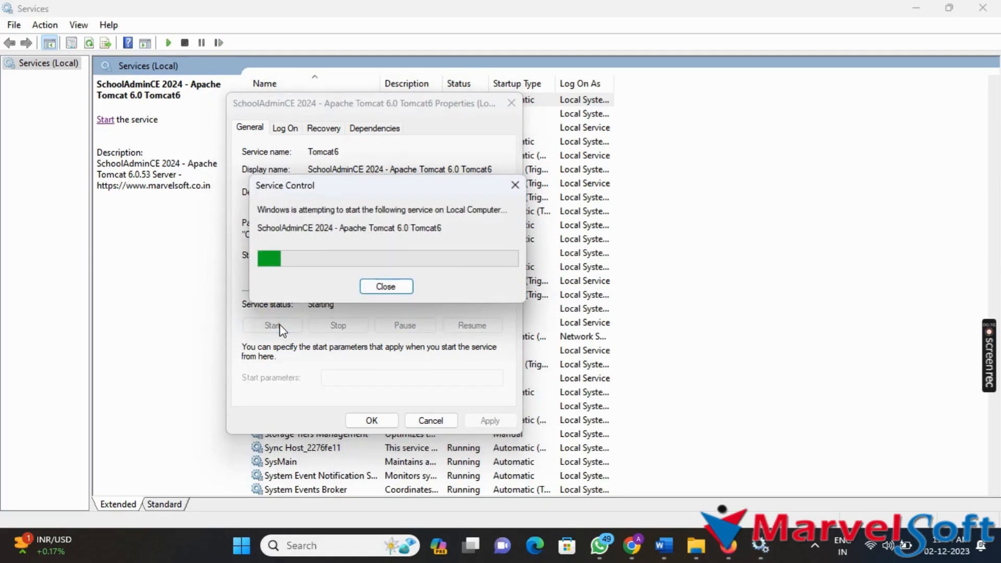
click(386, 285)
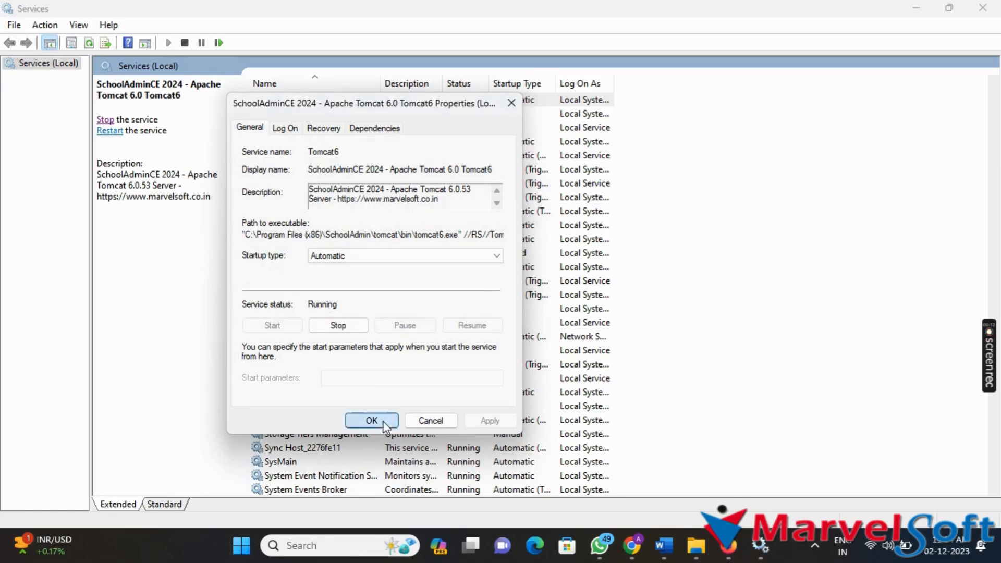
click(372, 421)
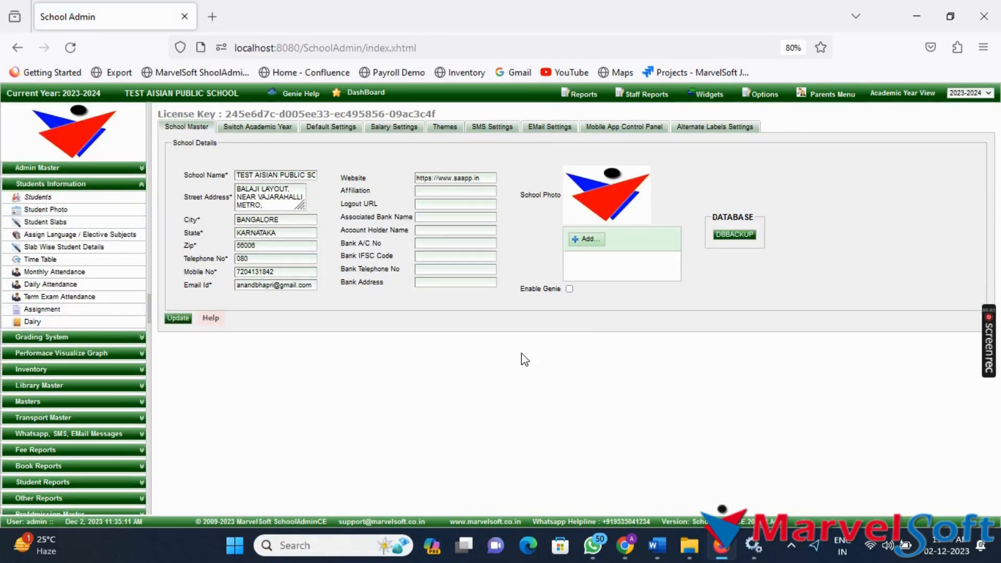
- List the students of class 3 STD section A from the Students search page
click(624, 126)
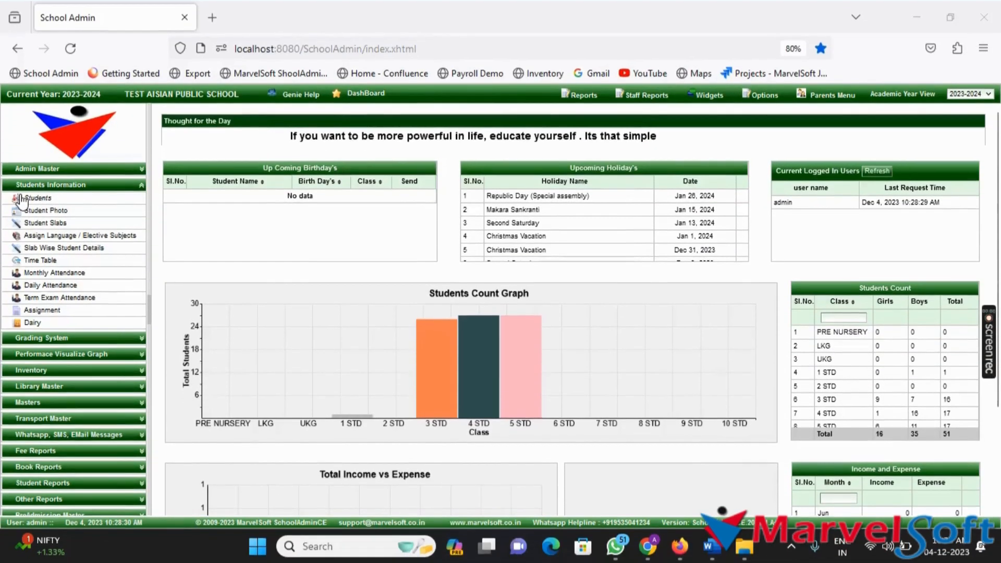
click(38, 197)
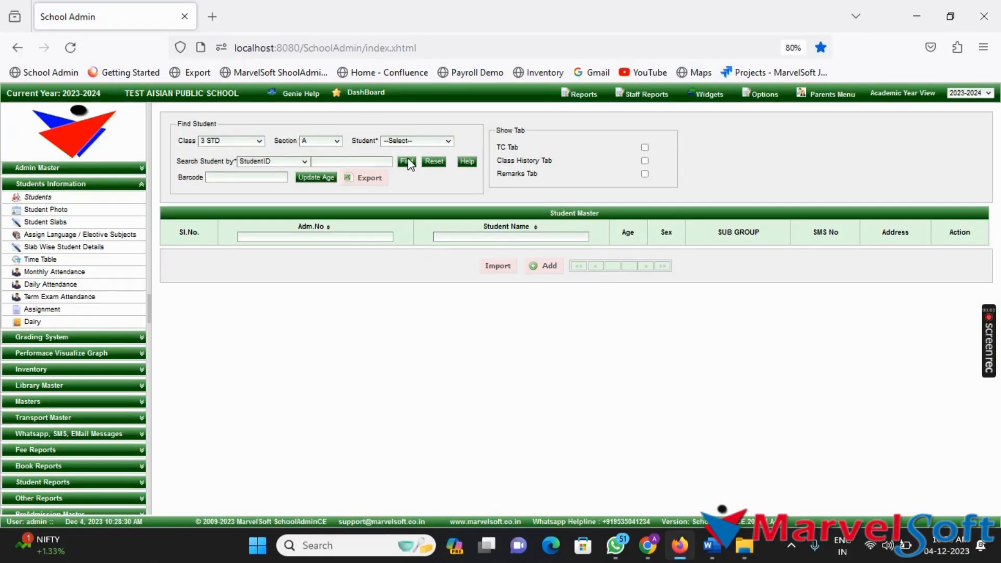
click(406, 161)
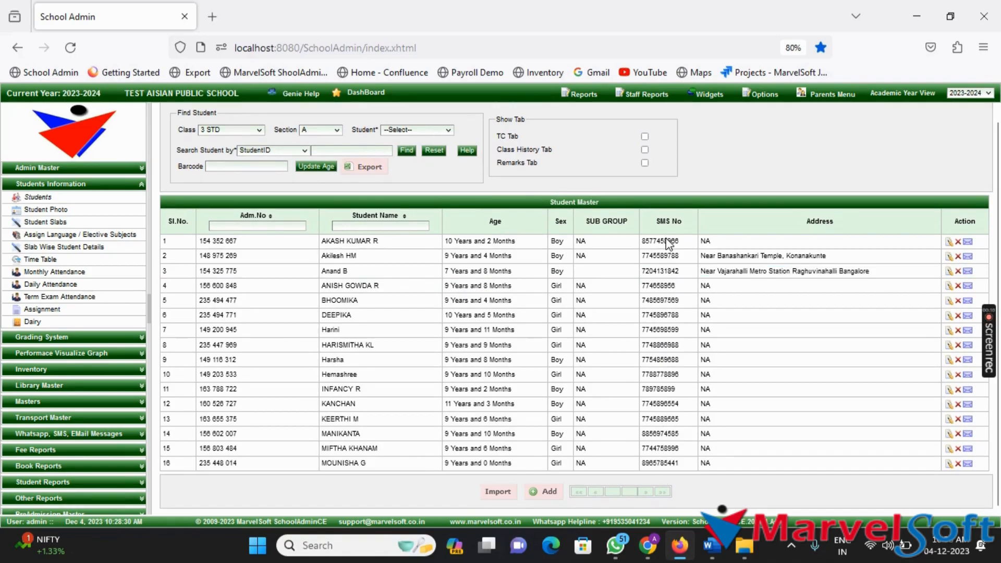
mouse_move(670, 466)
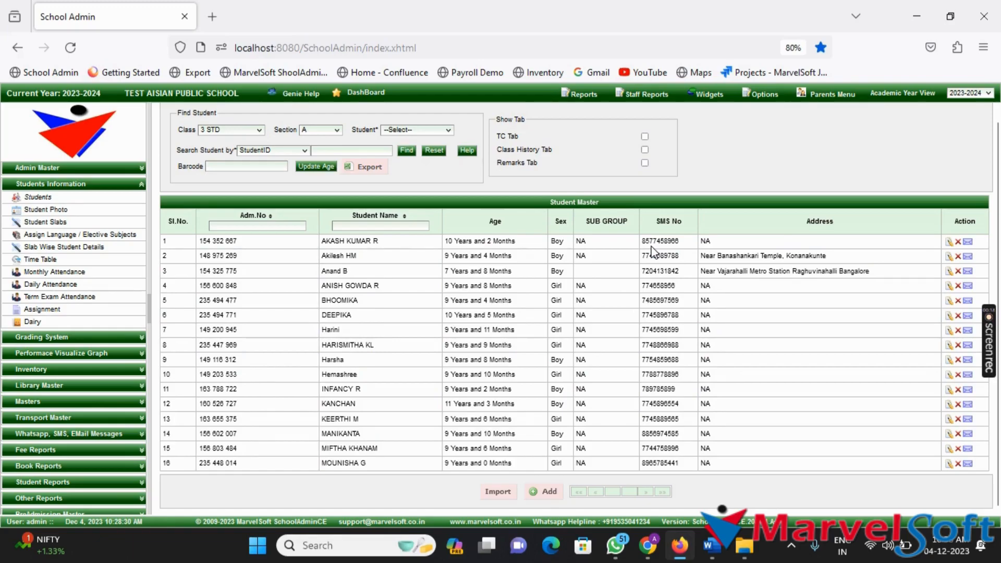
mouse_move(729, 304)
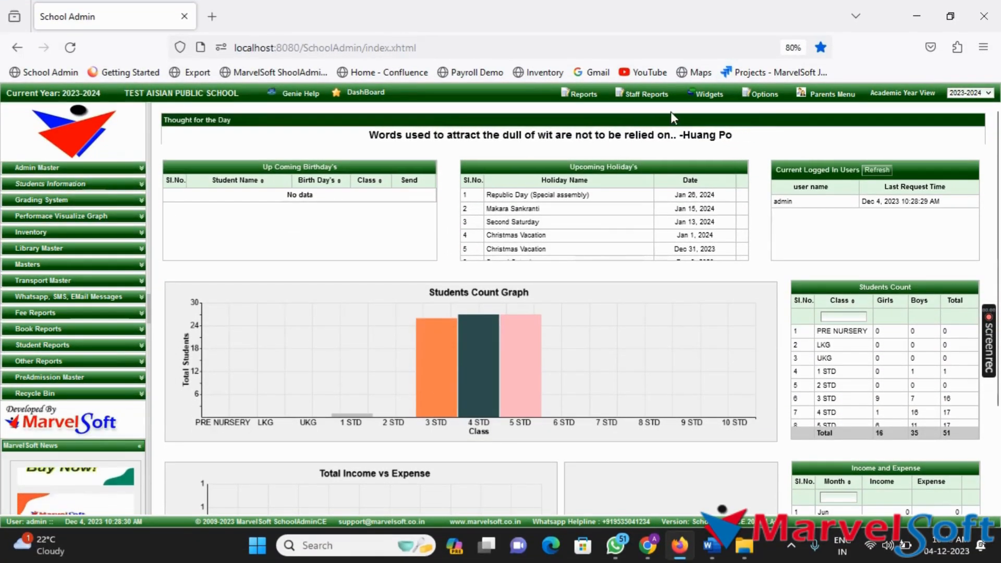
- View the holidays table, then the Assignment Master and the school event table
click(709, 93)
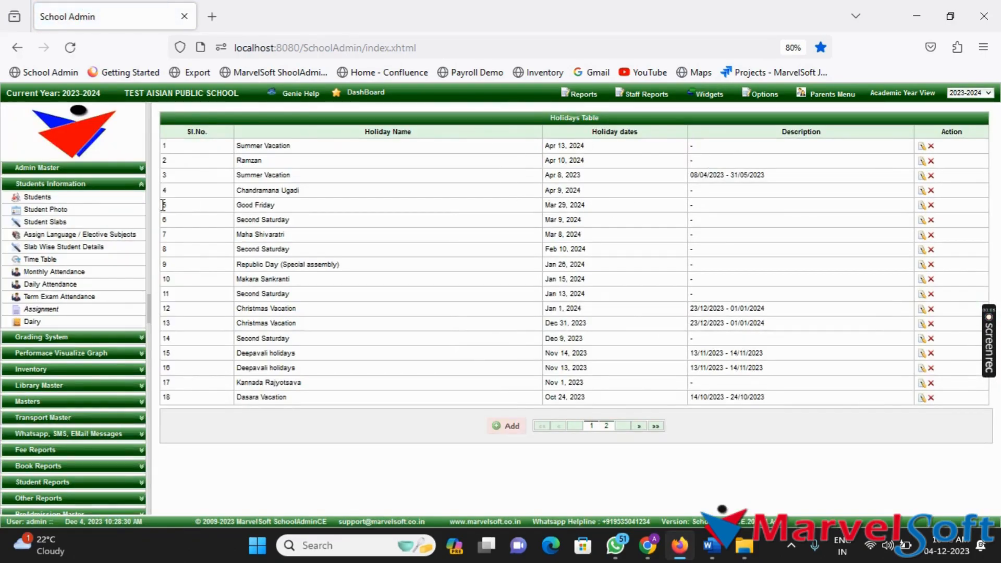
click(41, 309)
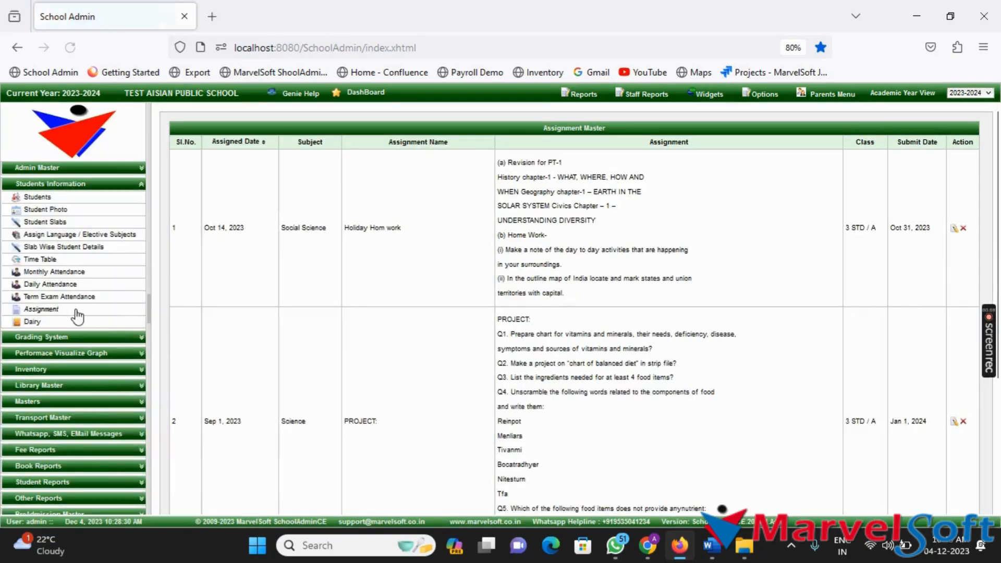
click(831, 93)
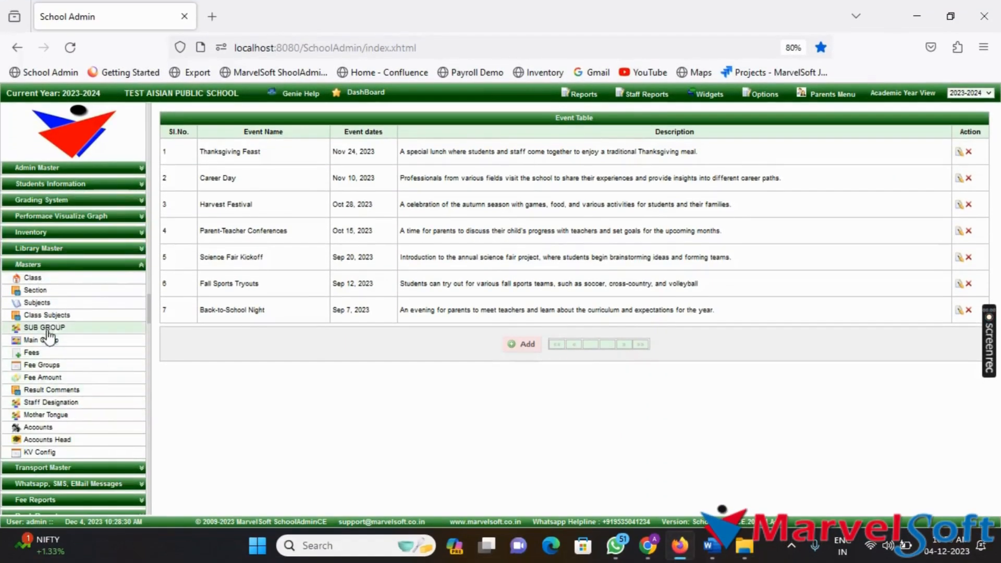
- Show the Class Master list, viewing LKG's details without changes
click(32, 277)
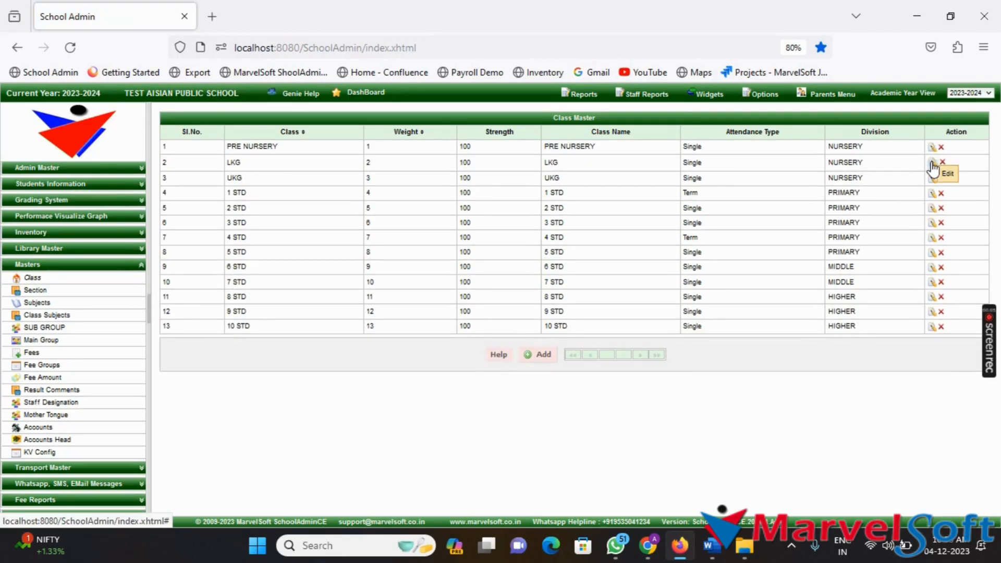
click(931, 162)
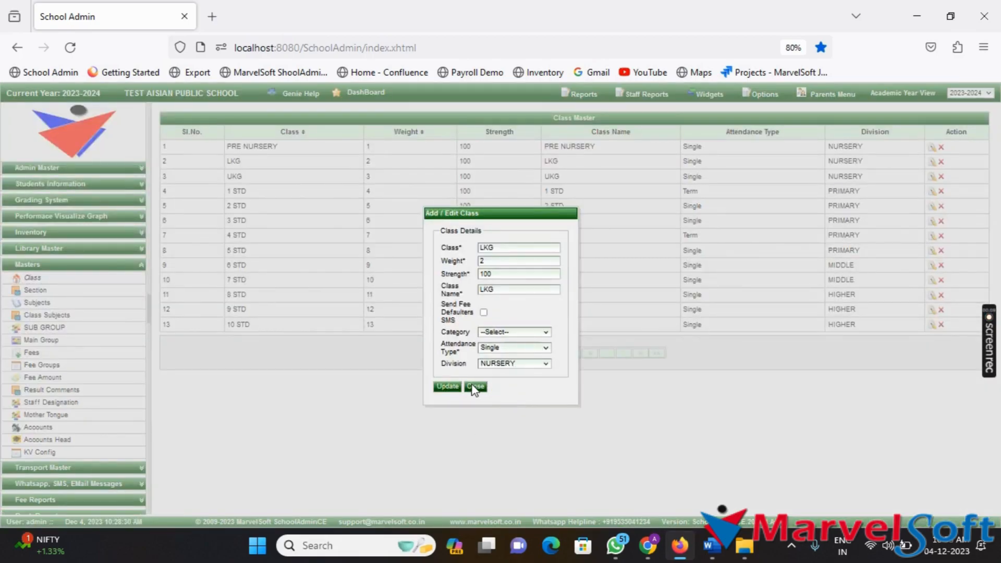
click(476, 386)
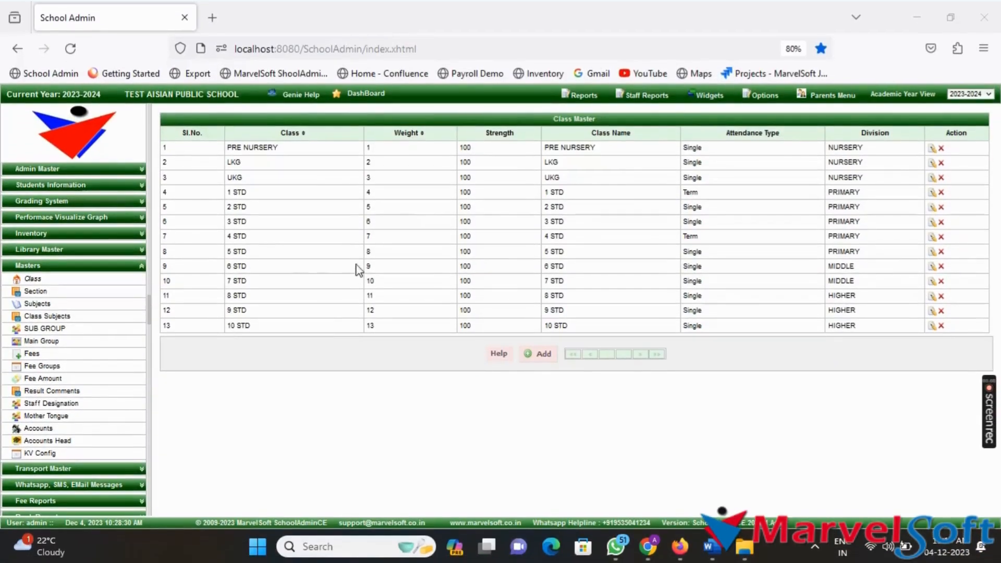
click(831, 94)
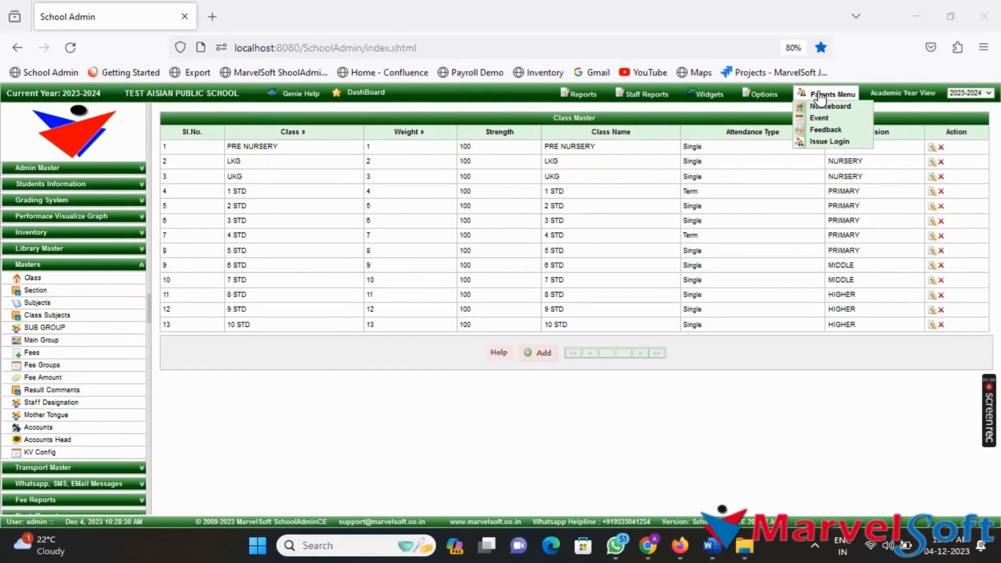
mouse_move(830, 106)
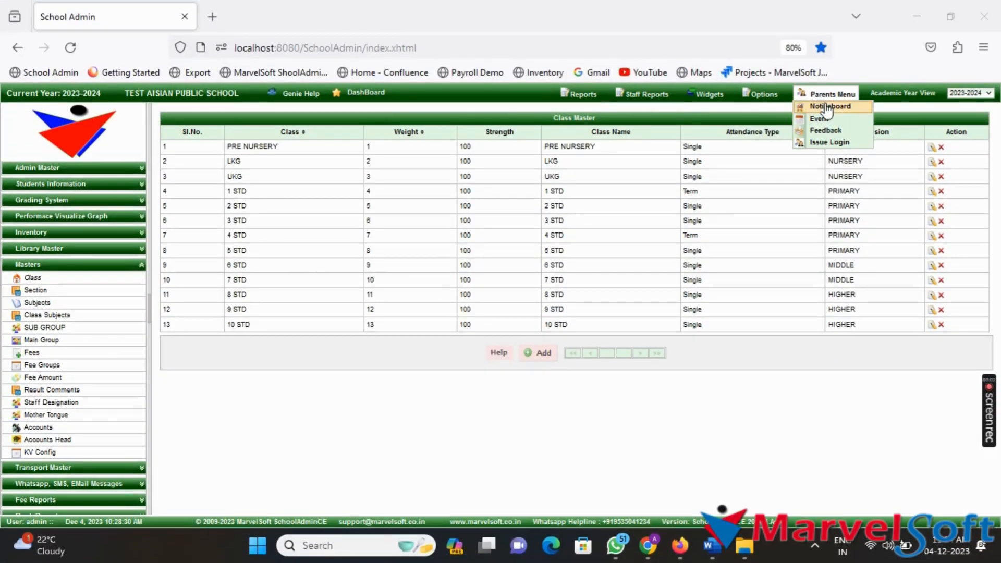
click(829, 142)
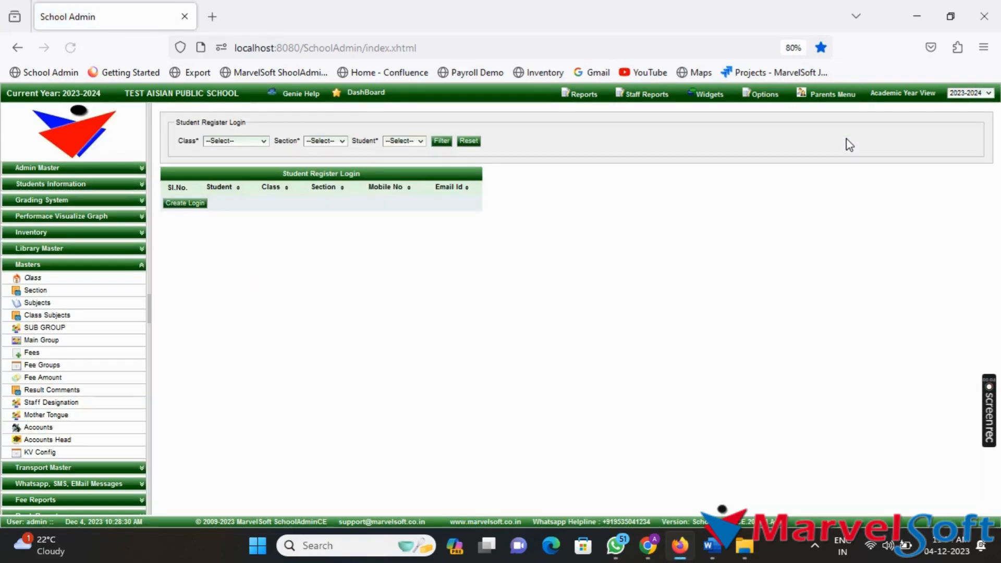
mouse_move(596, 281)
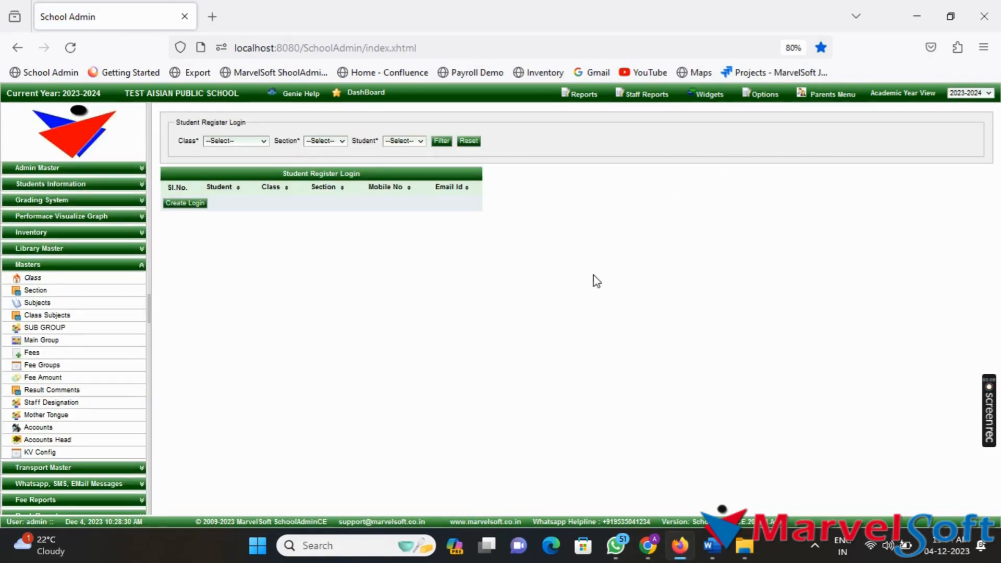
mouse_move(695, 317)
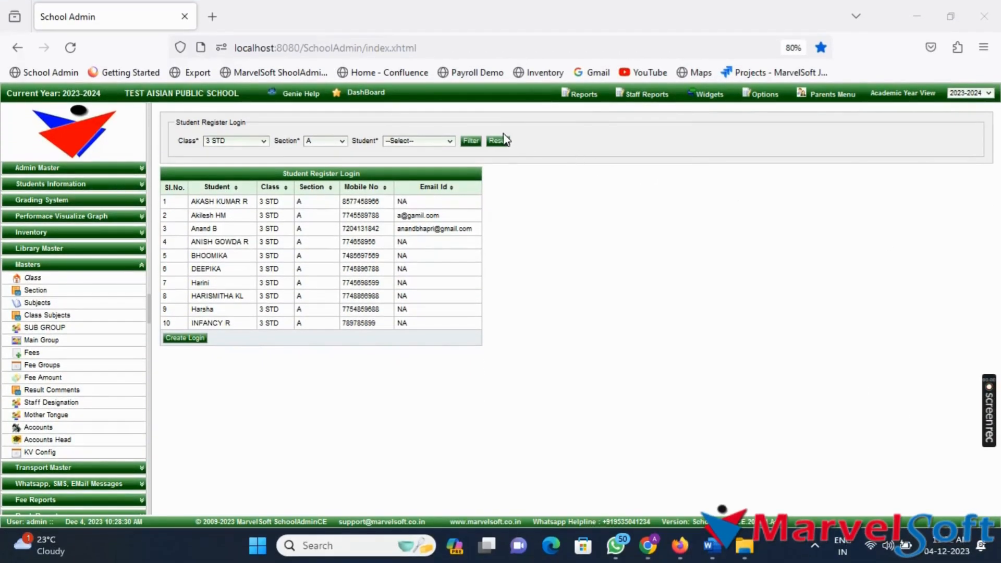
click(235, 140)
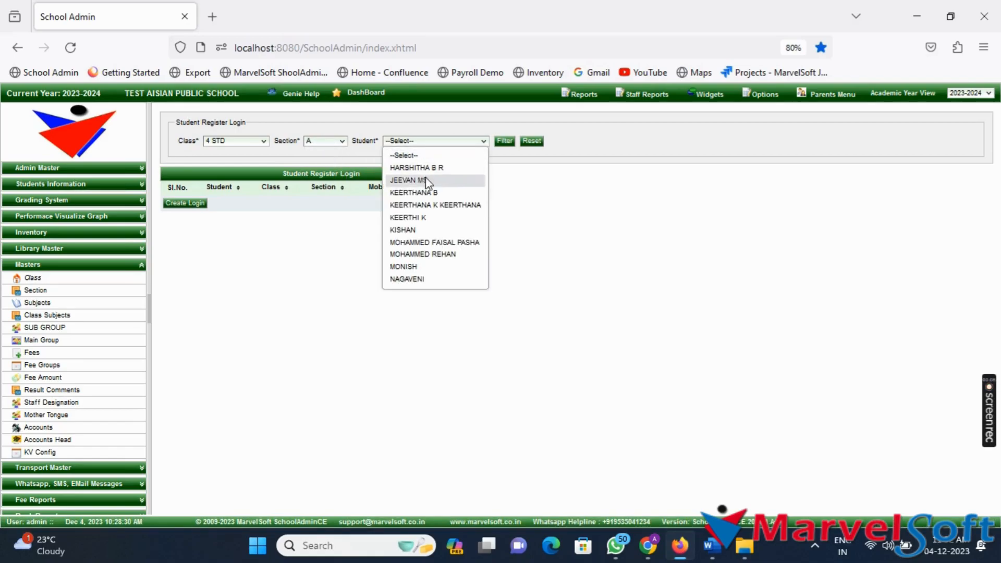
click(408, 180)
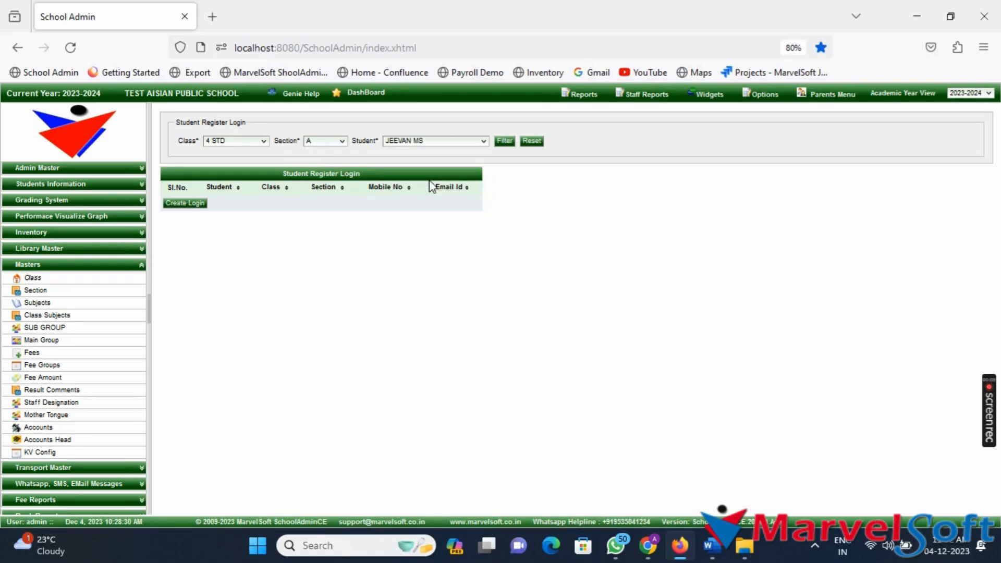
click(504, 141)
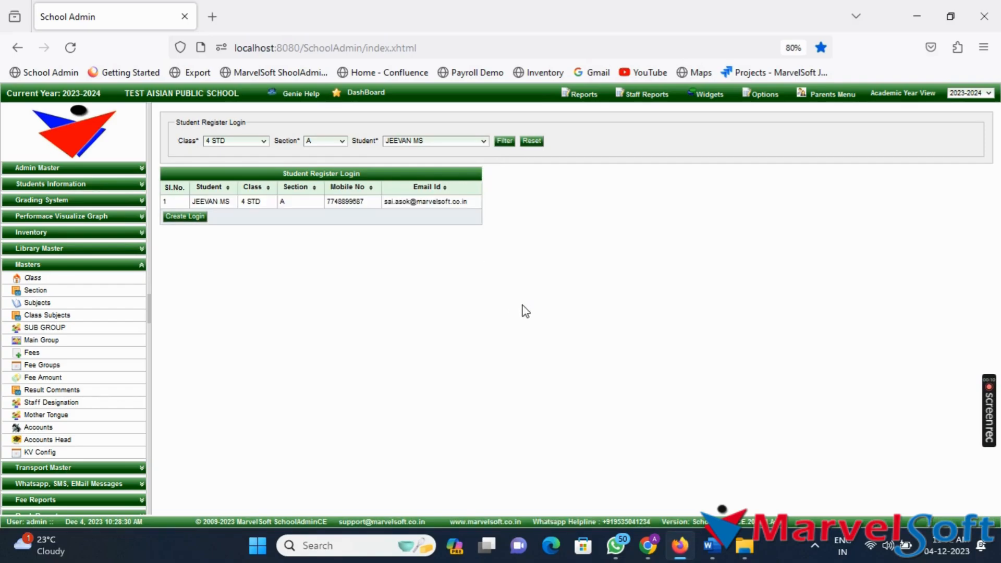
mouse_move(296, 224)
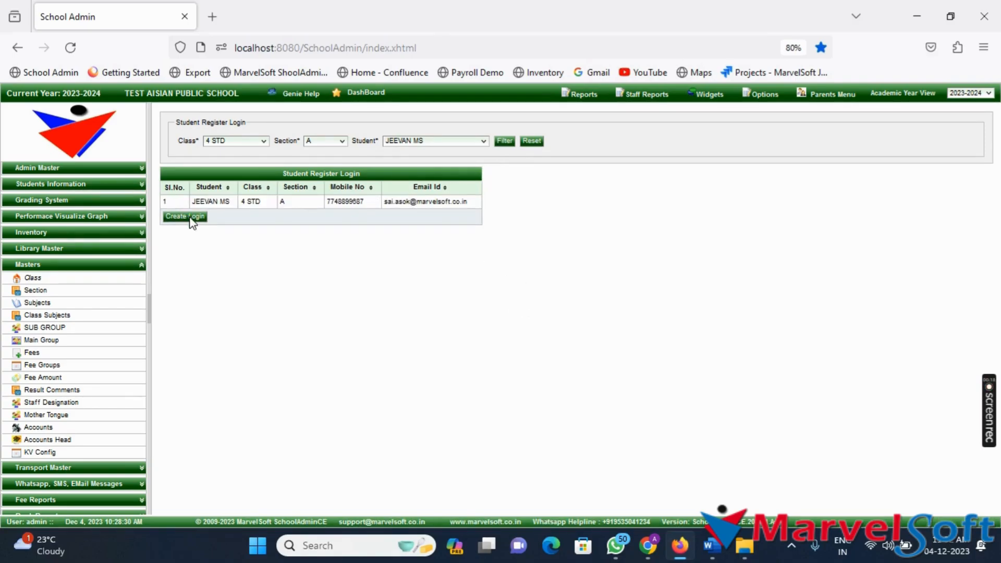
click(185, 216)
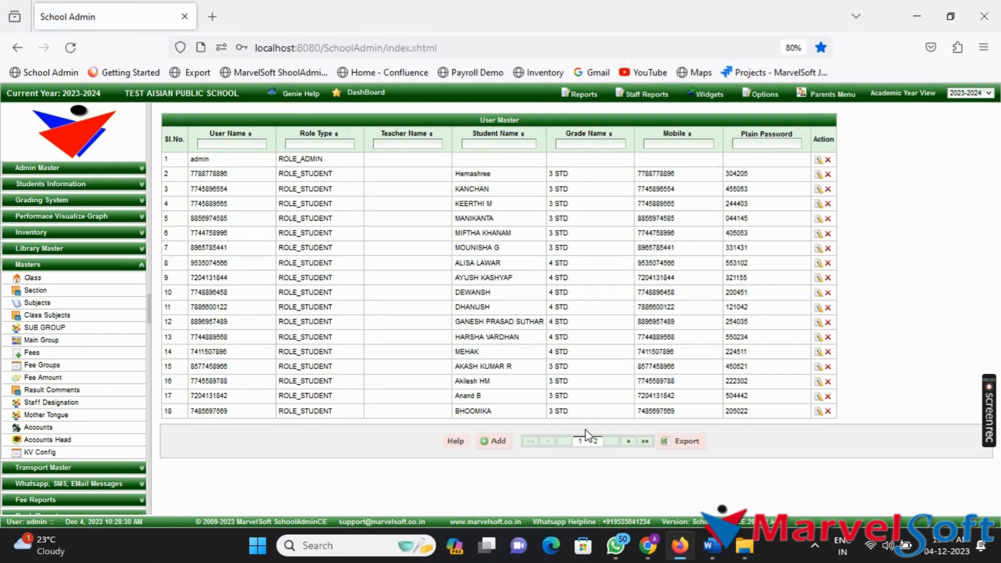
- Export the User Master login list and open loginDetailsReport(1).xls from downloads
click(595, 440)
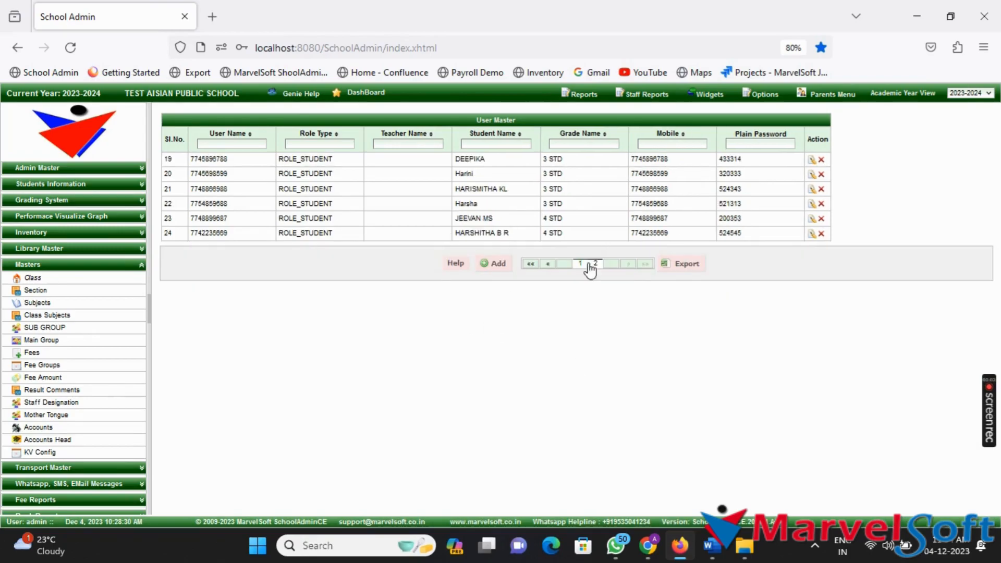
click(681, 263)
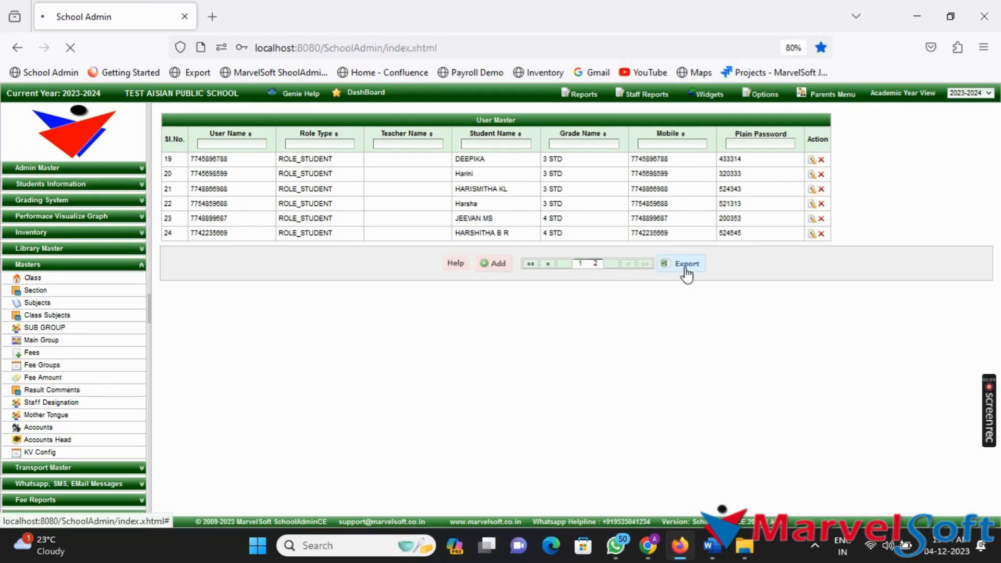
click(681, 263)
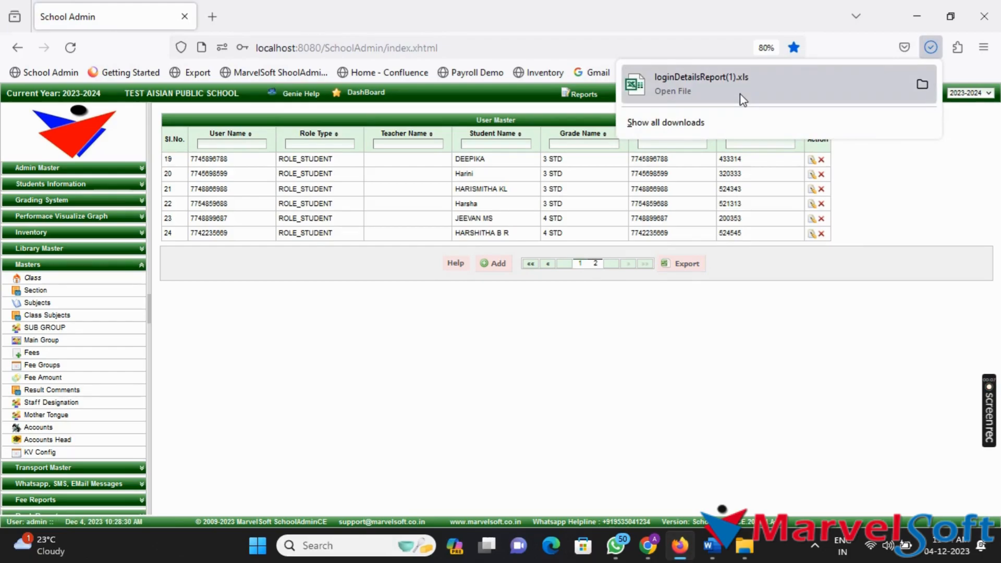
click(672, 91)
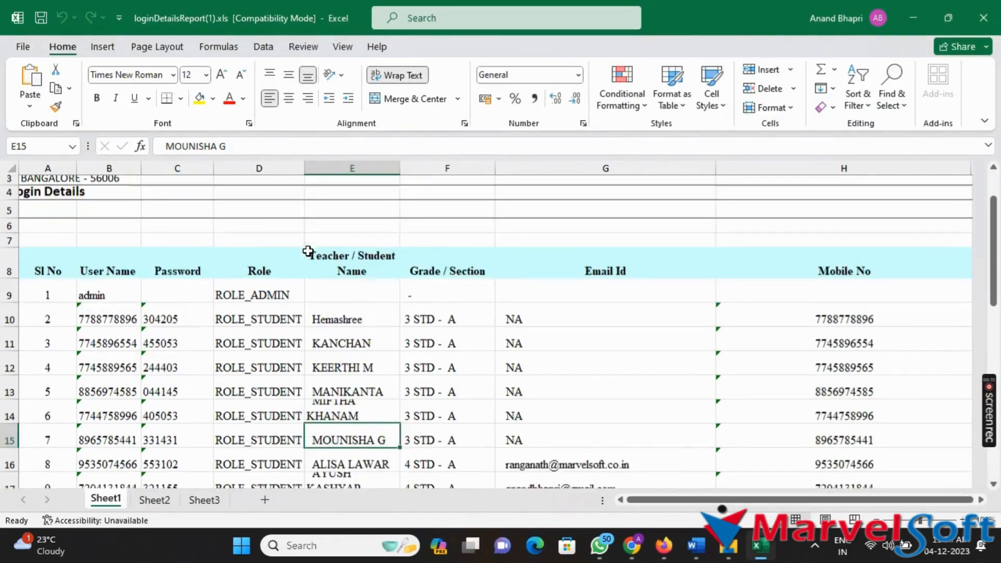
scroll(down, 3)
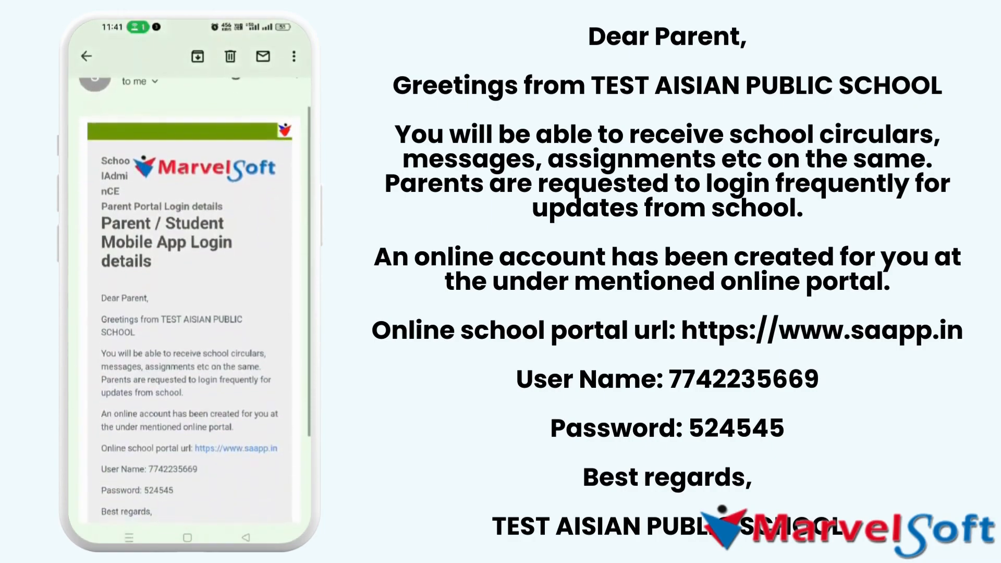
scroll(down, 3)
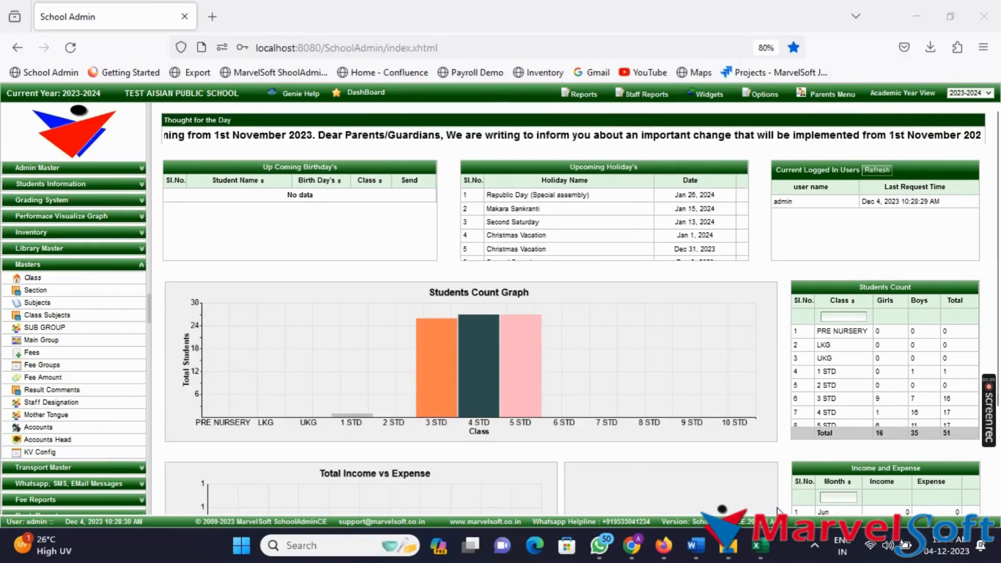
- Reach the School Master settings page from Options > Settings on the dashboard
click(765, 92)
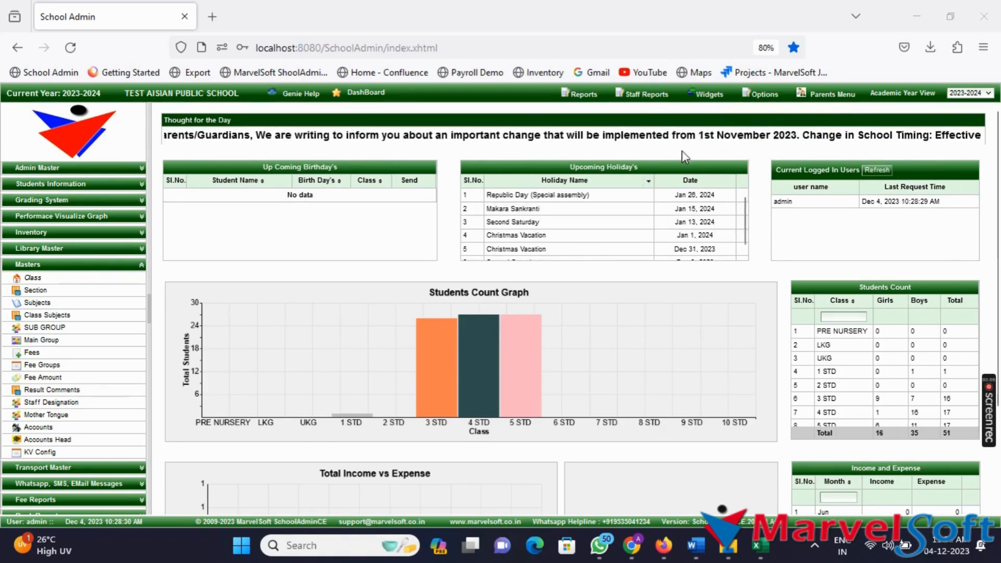
click(764, 93)
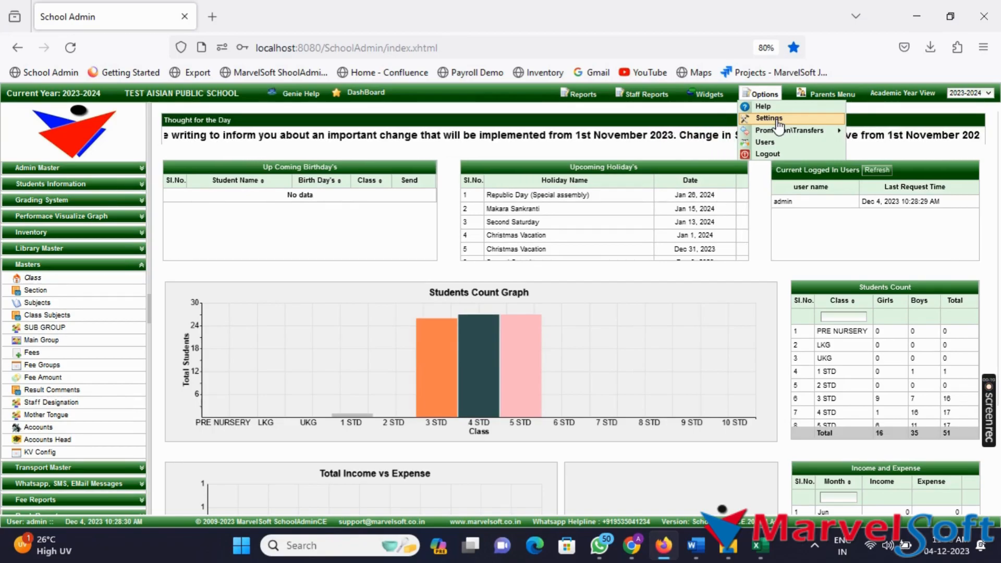
click(769, 118)
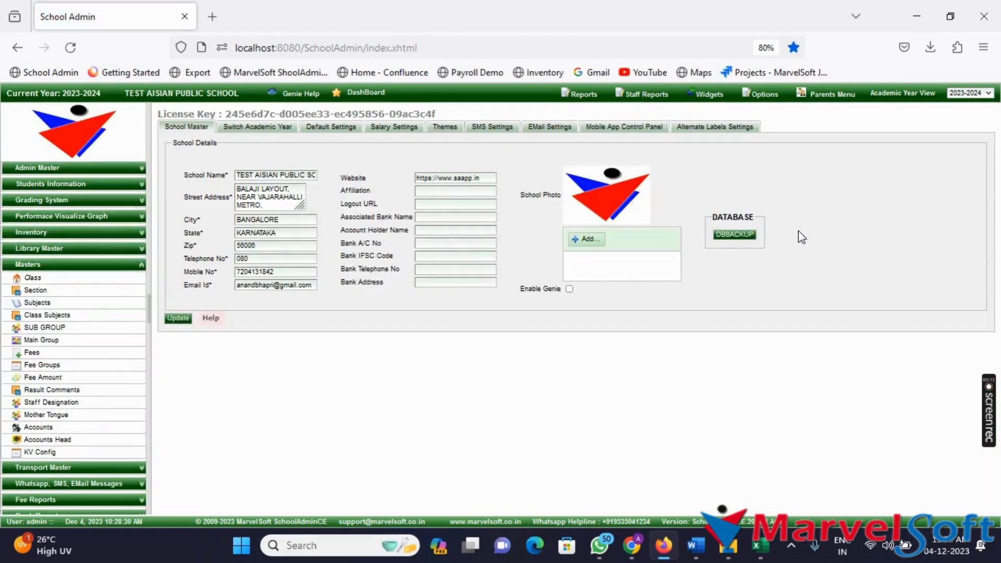
- Push school, employee, student details and student photos to the mobile app from the control panel
click(624, 126)
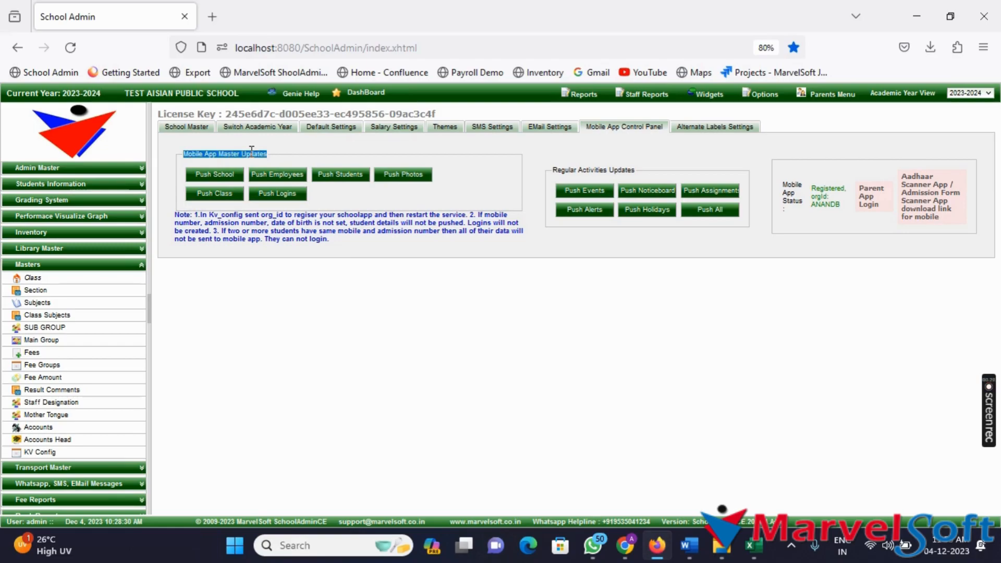
mouse_move(277, 187)
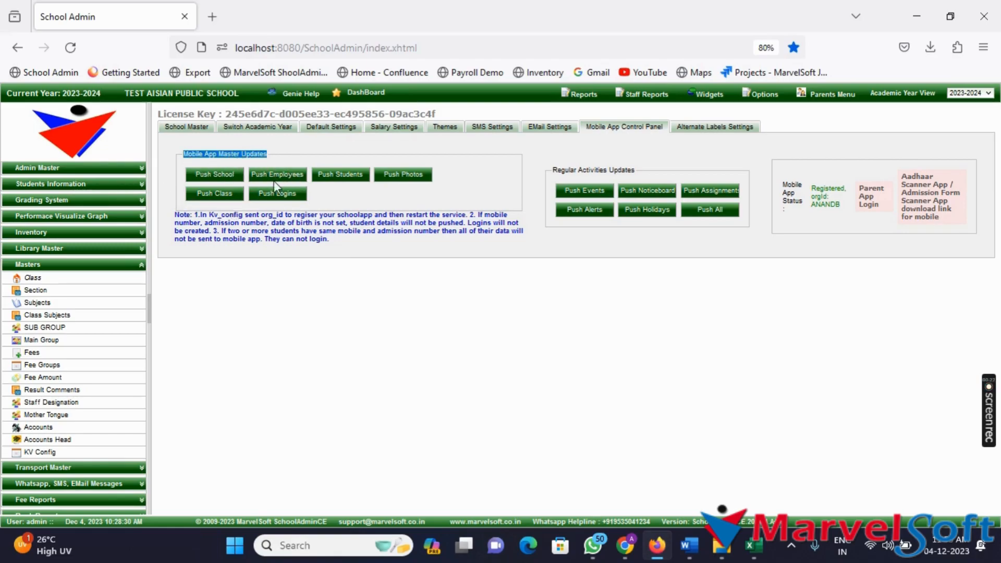
mouse_move(312, 210)
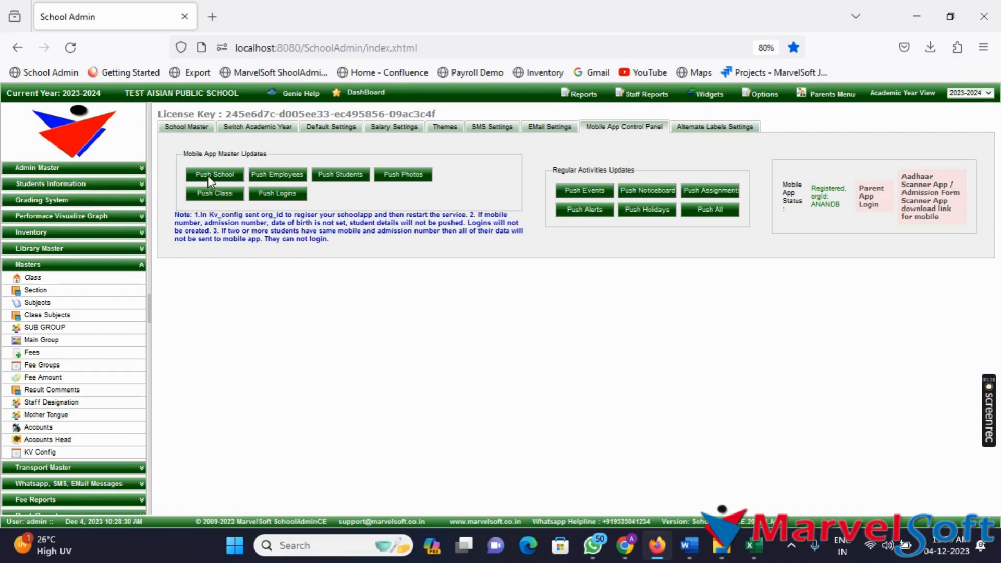
click(213, 174)
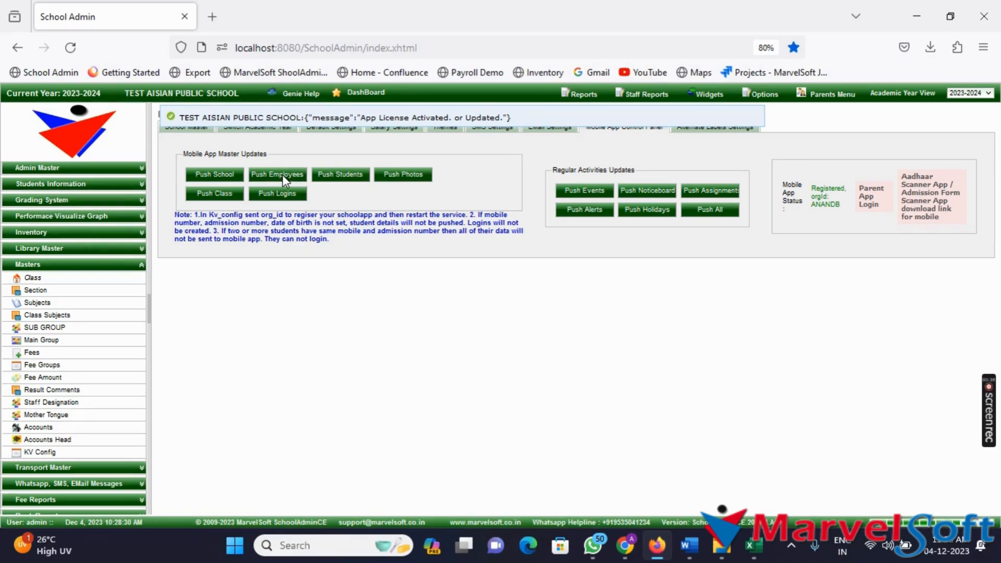
click(278, 174)
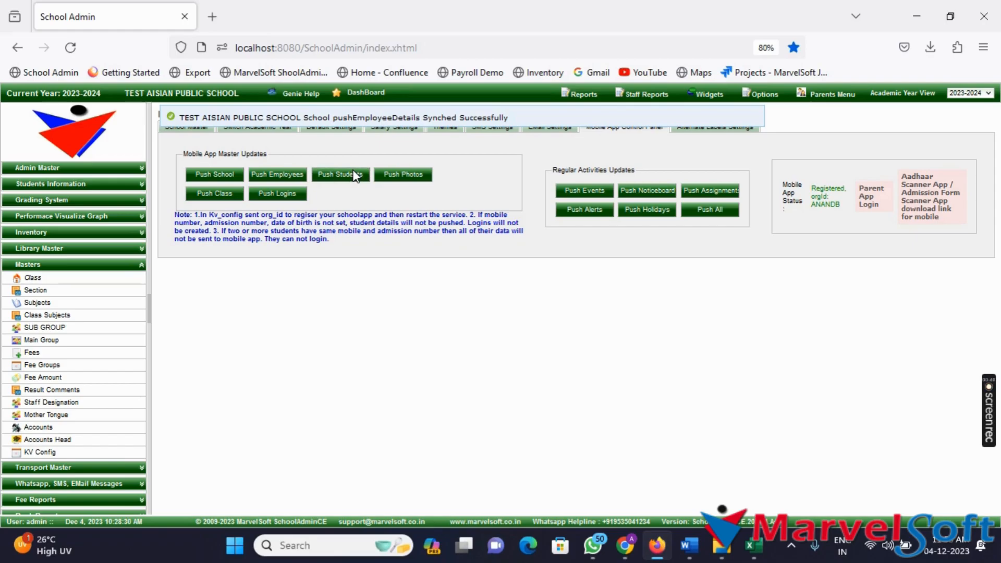
click(340, 175)
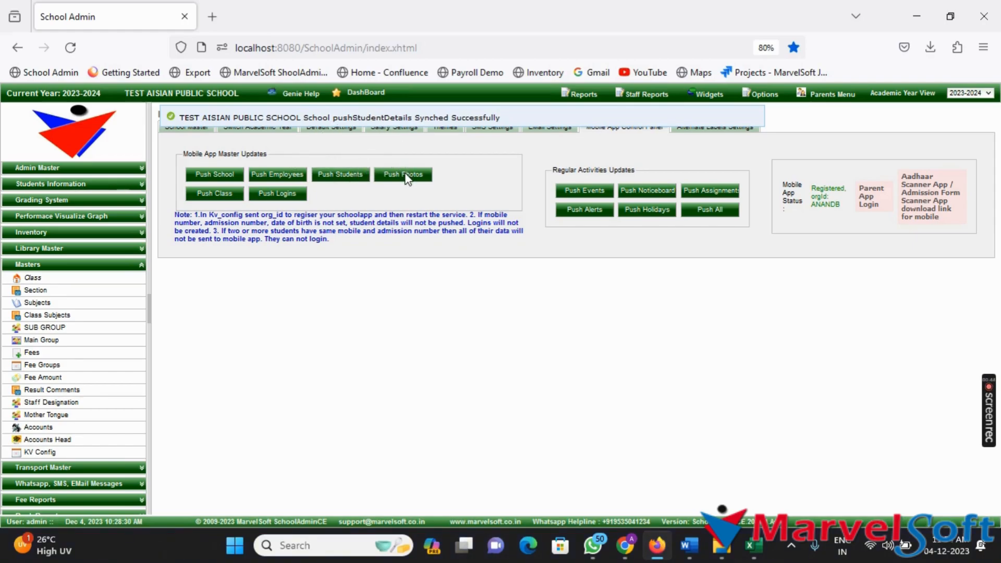
click(403, 174)
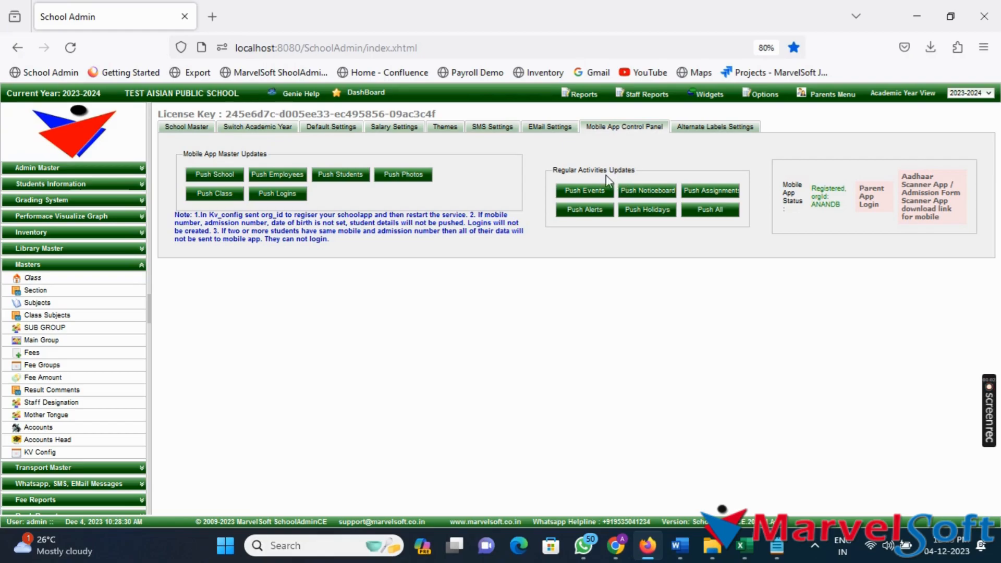
mouse_move(595, 204)
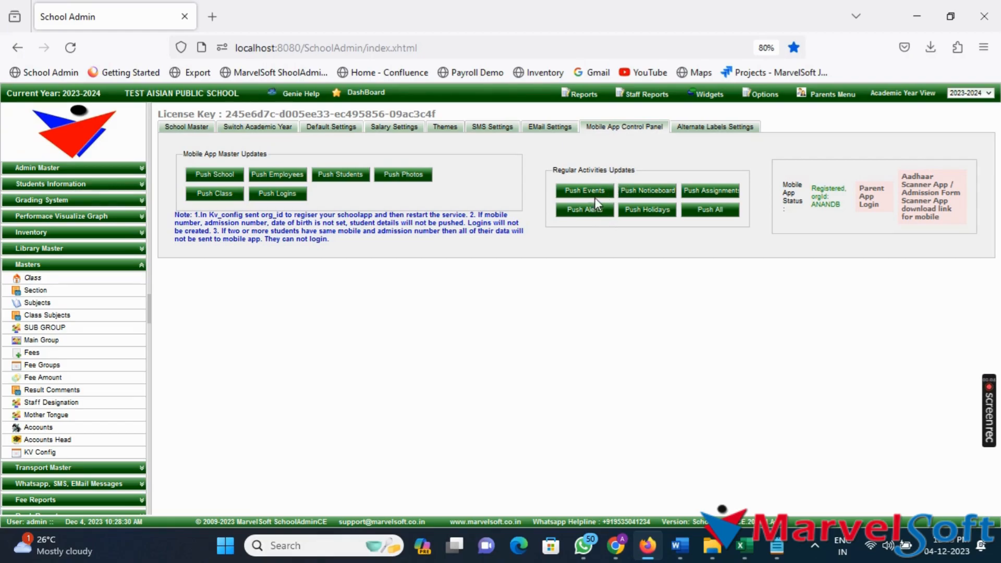
mouse_move(695, 196)
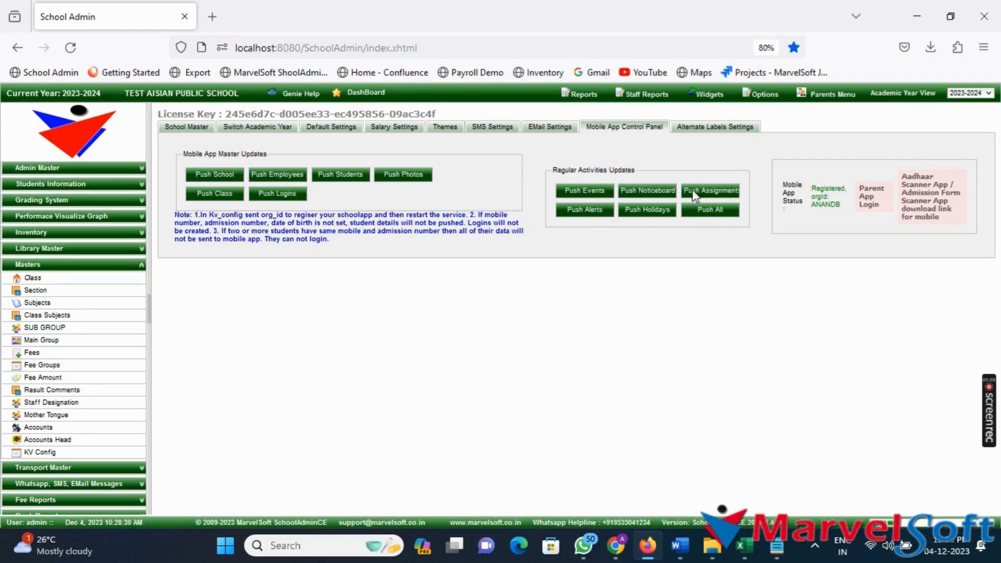
mouse_move(531, 256)
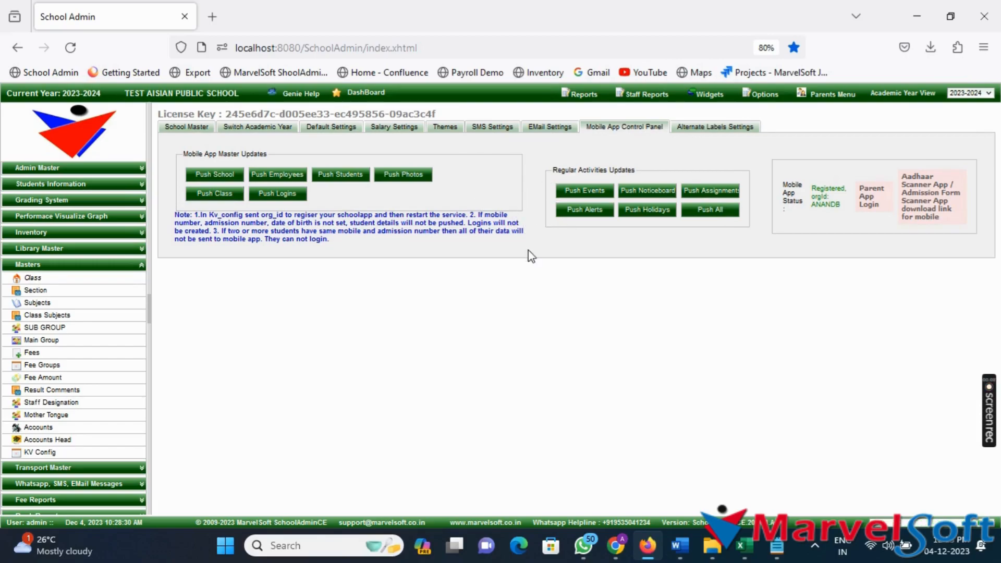
mouse_move(543, 256)
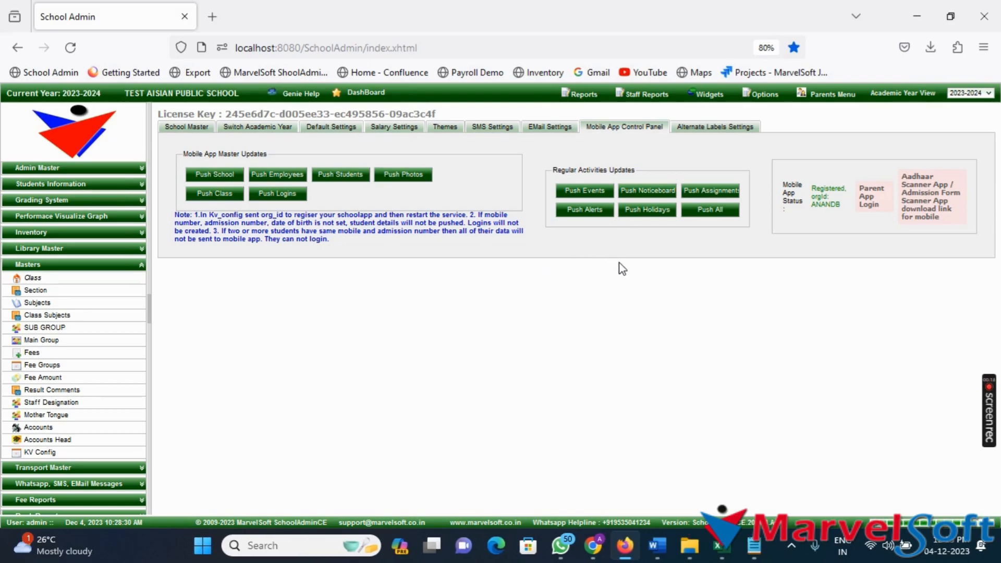
click(711, 209)
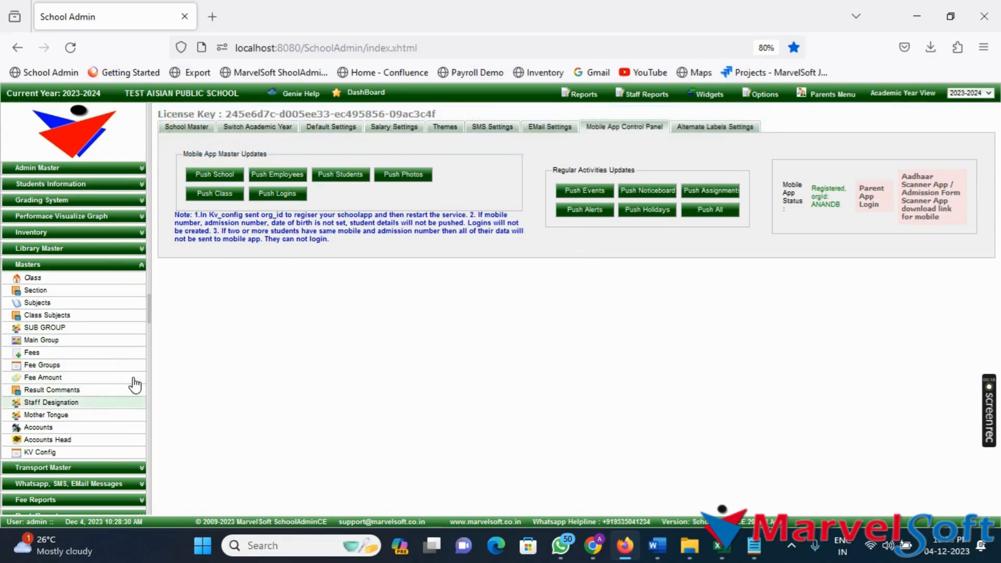
- Start a new entry in the Widgets > Thoughts list
click(709, 93)
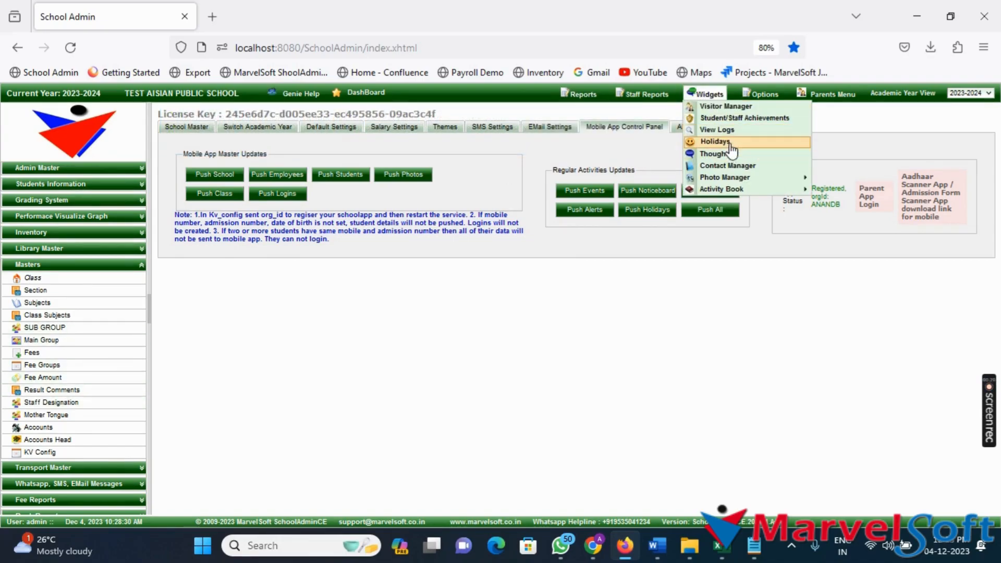
click(714, 153)
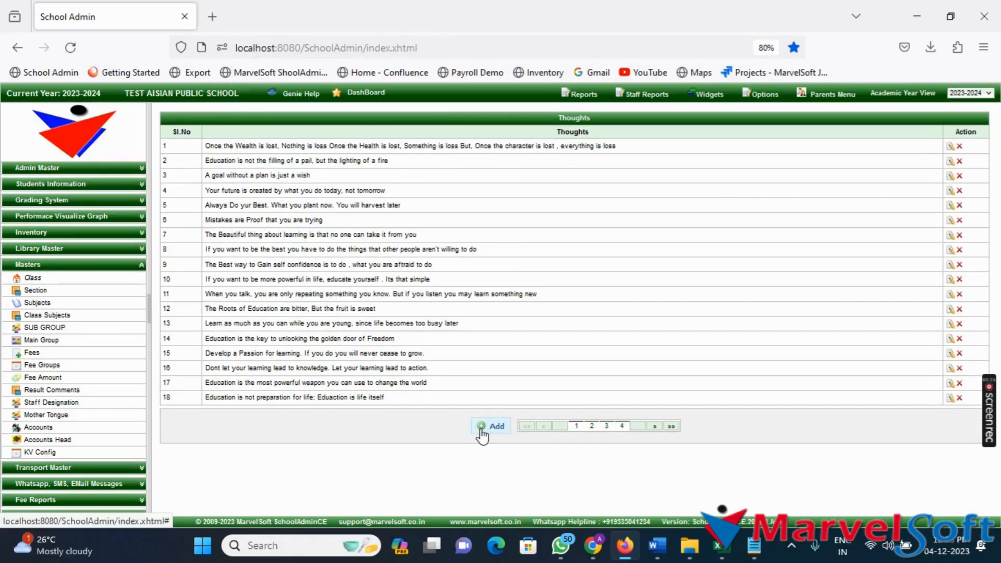
click(495, 426)
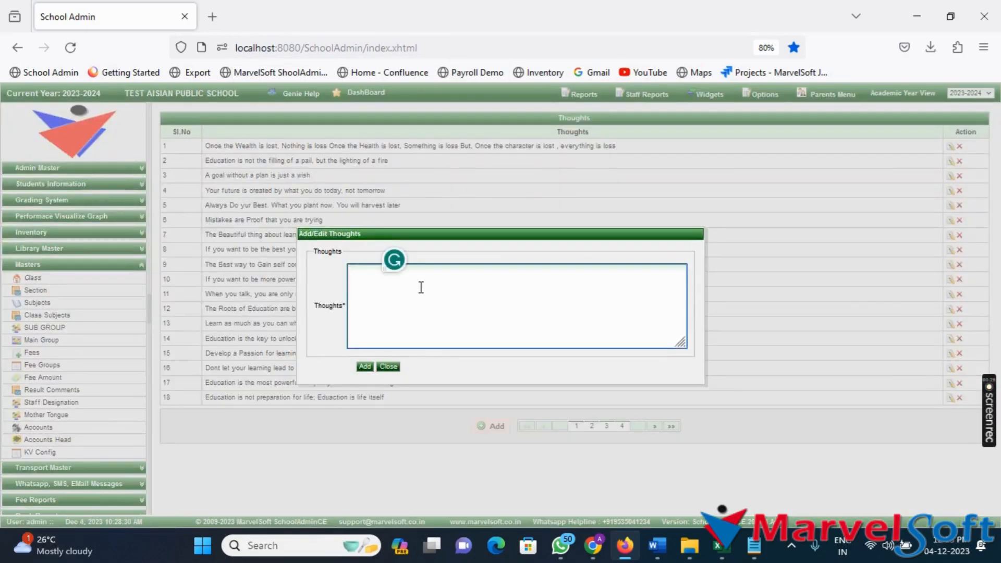
- Write the 'Important' school timing notice (10:00 AM–3:00 PM from 1st November 2023) and save it
text(impor)
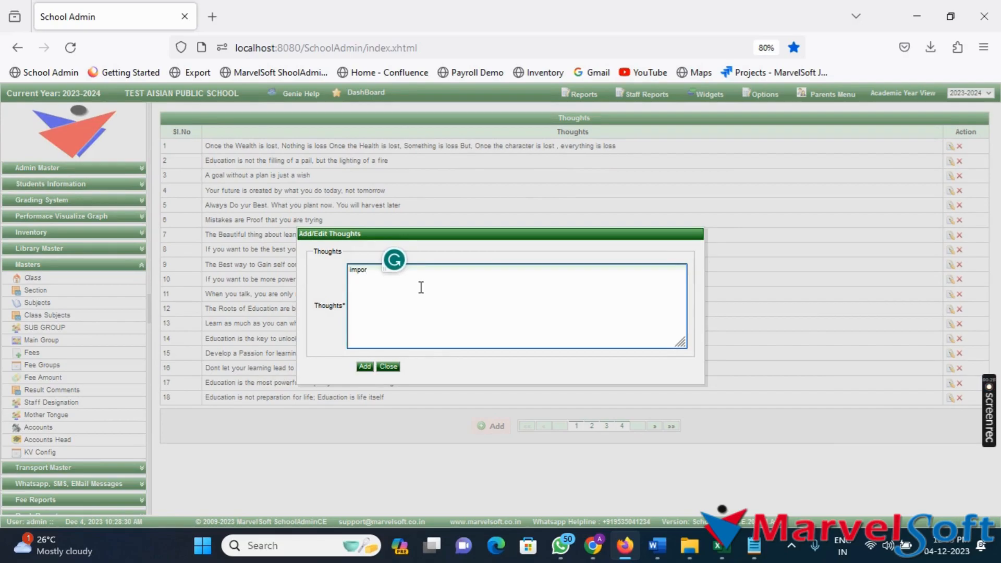
text(tant: Respected Parents,)
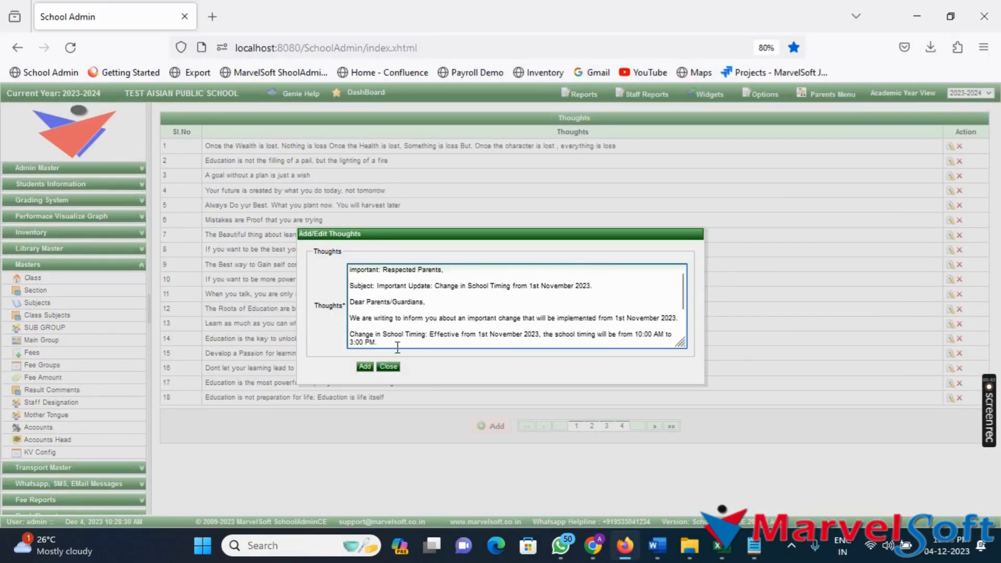
click(363, 366)
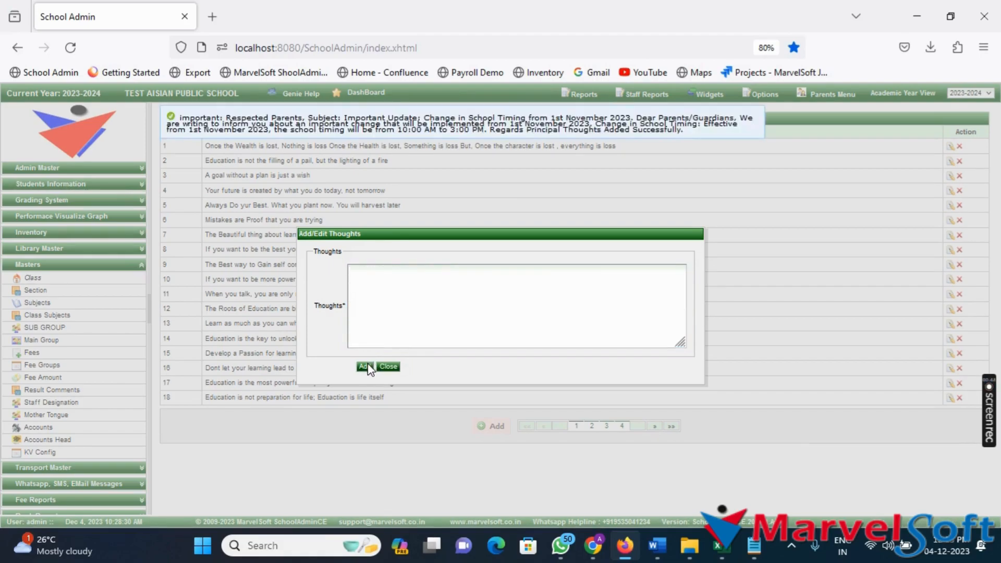
click(389, 366)
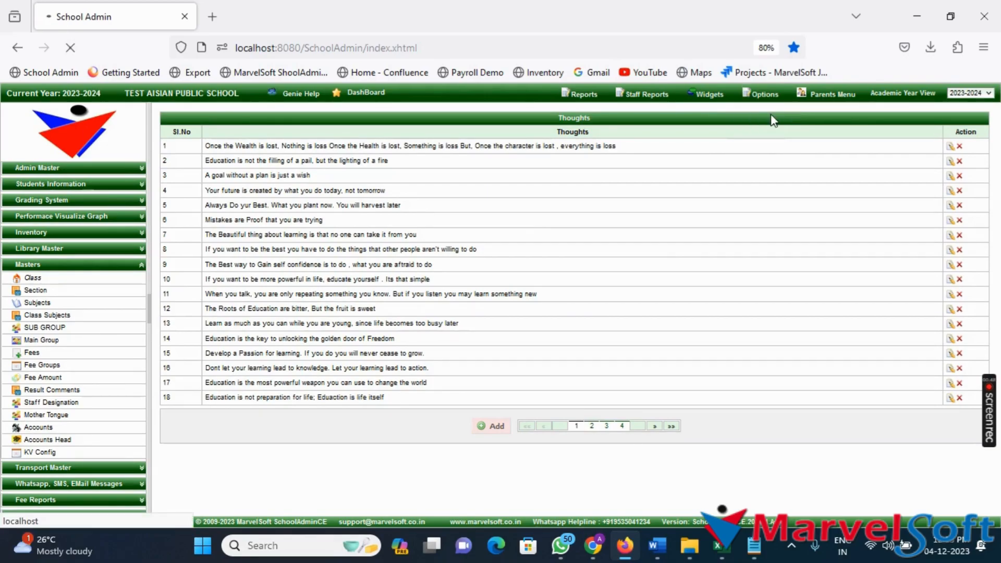
- Return to the Mobile App Control Panel and follow the Parent App Login link
click(763, 94)
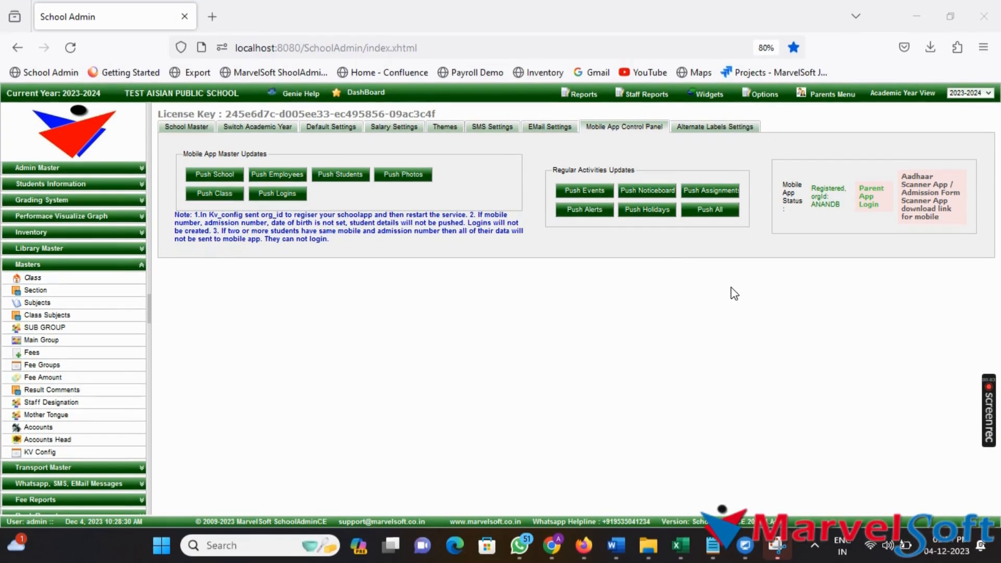
mouse_move(538, 285)
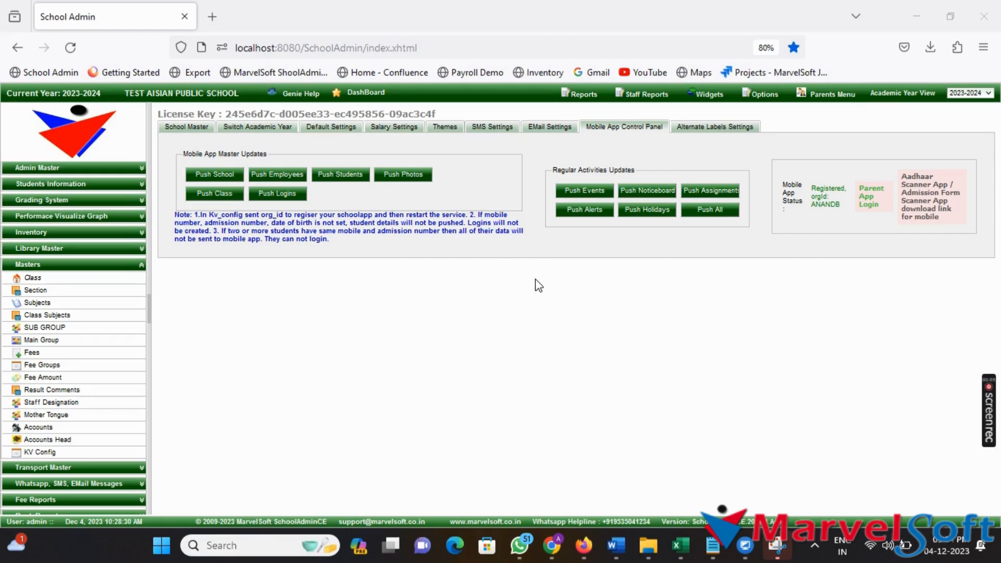
mouse_move(538, 188)
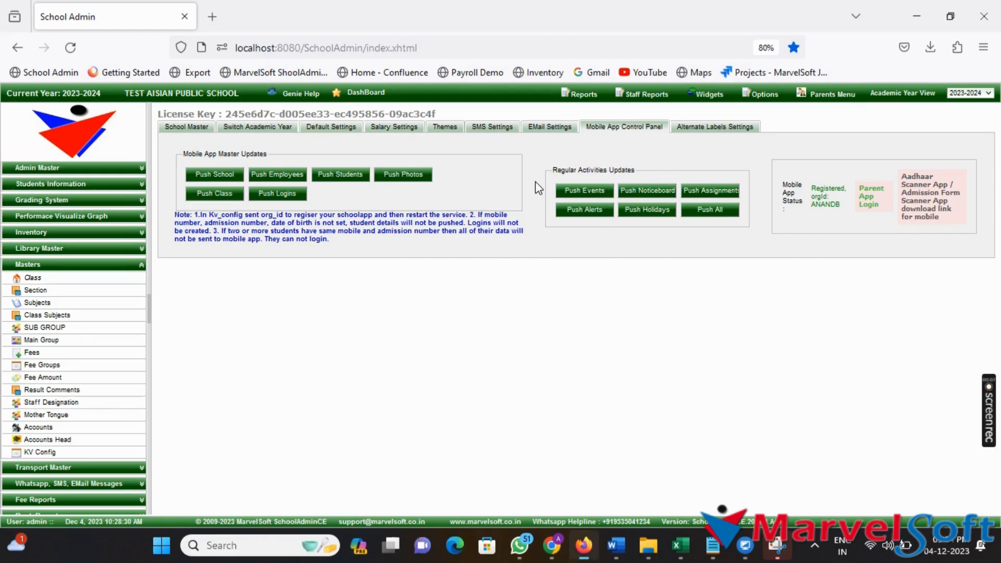
mouse_move(534, 322)
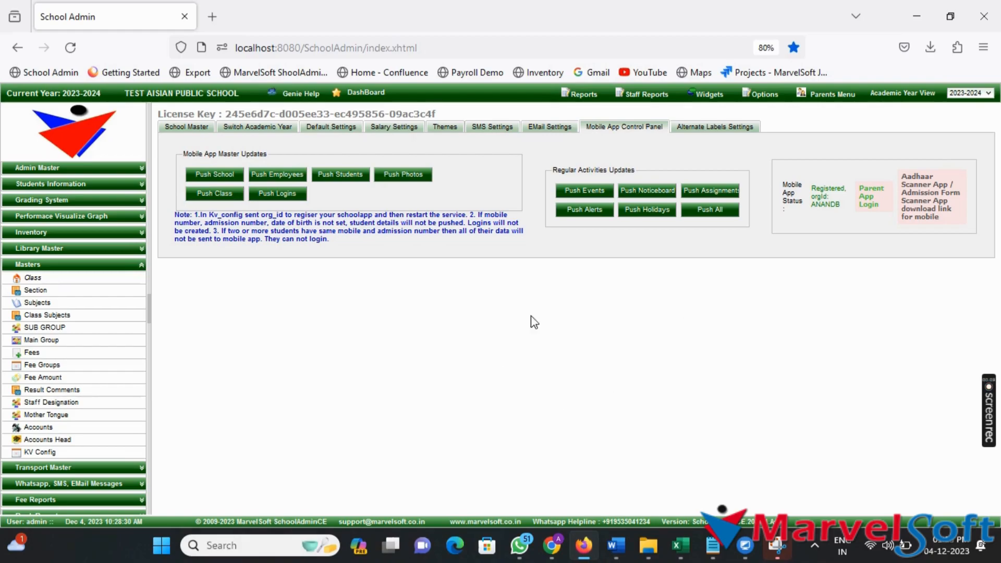
mouse_move(577, 406)
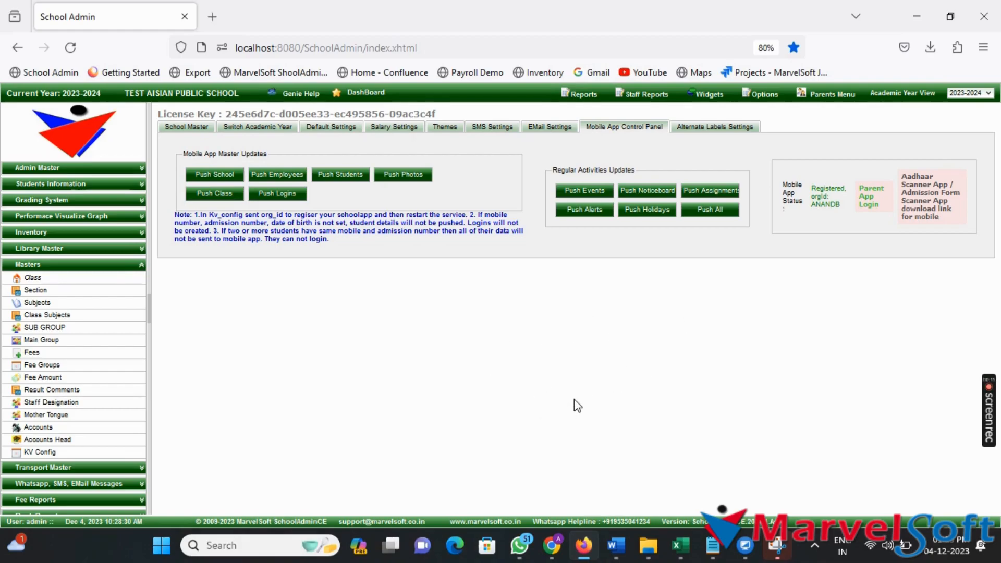
mouse_move(469, 297)
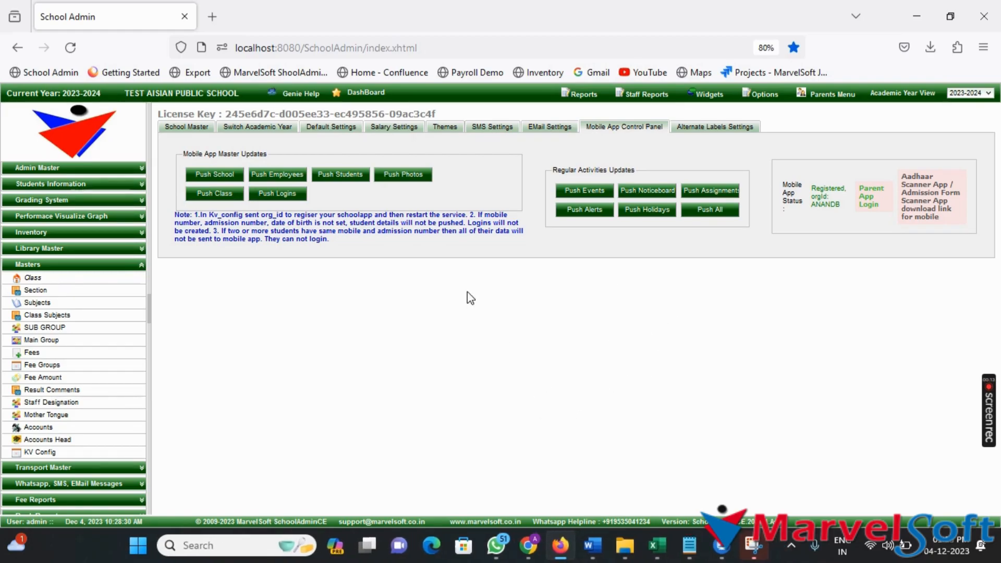
mouse_move(870, 196)
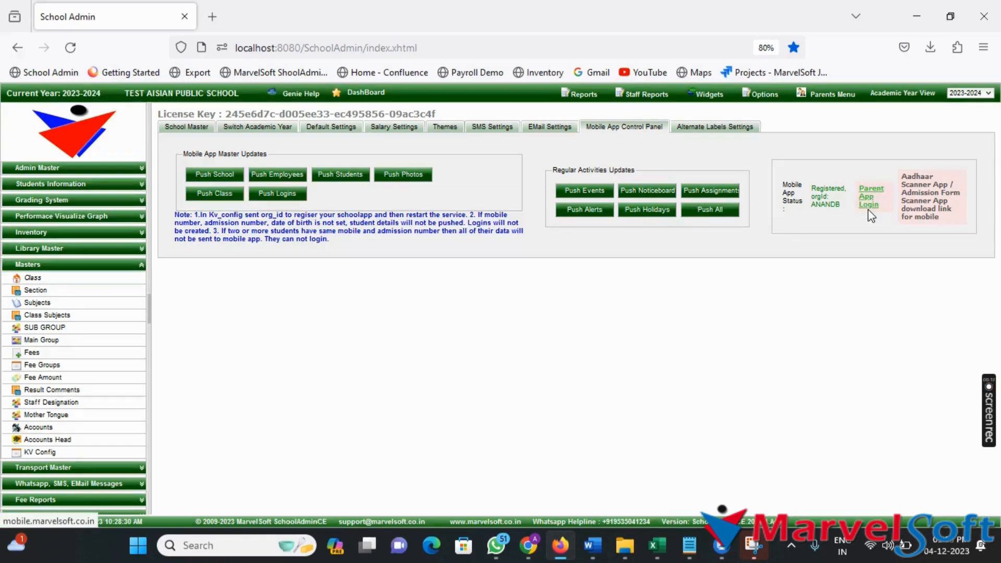
click(870, 196)
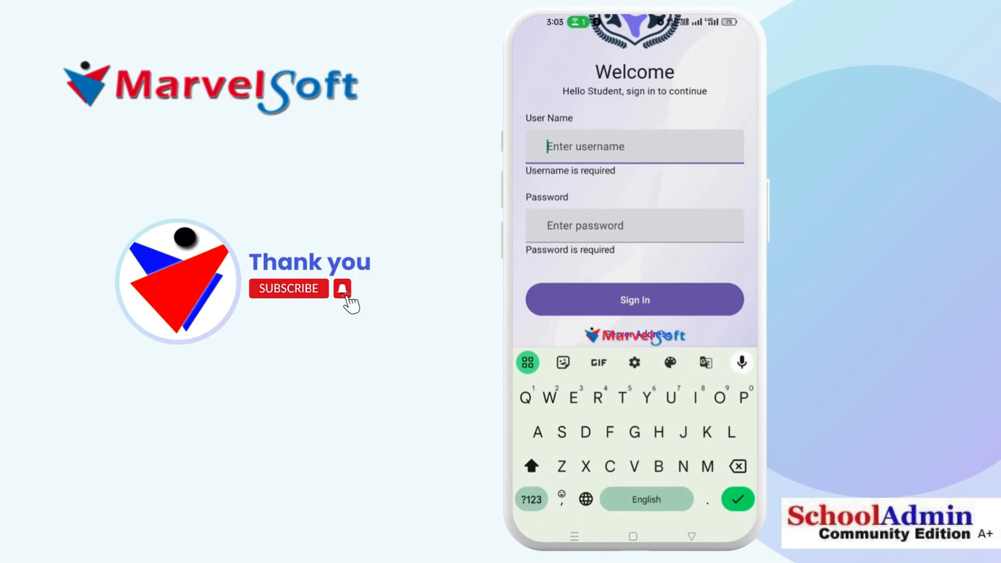
text(an)
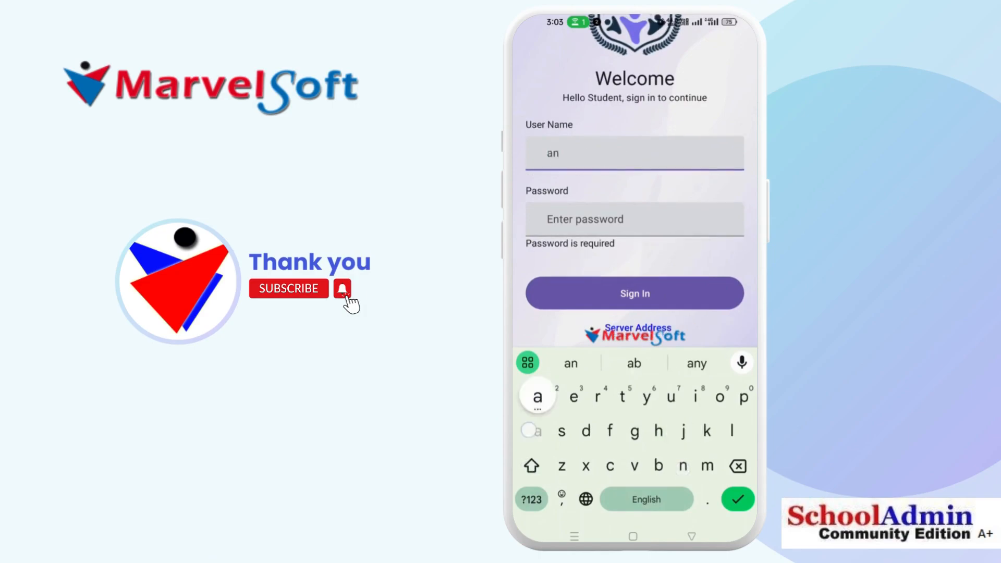
text(and)
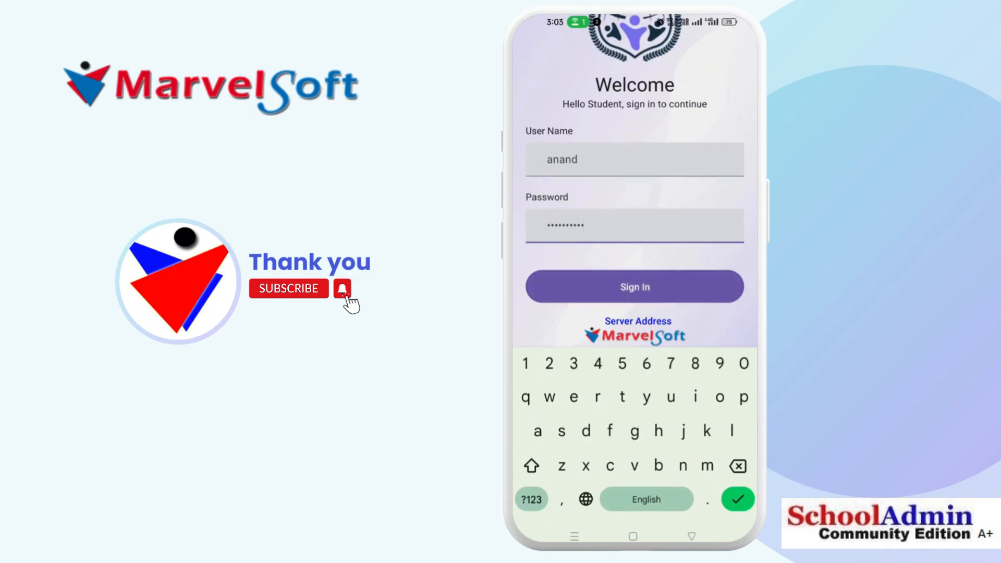
click(634, 286)
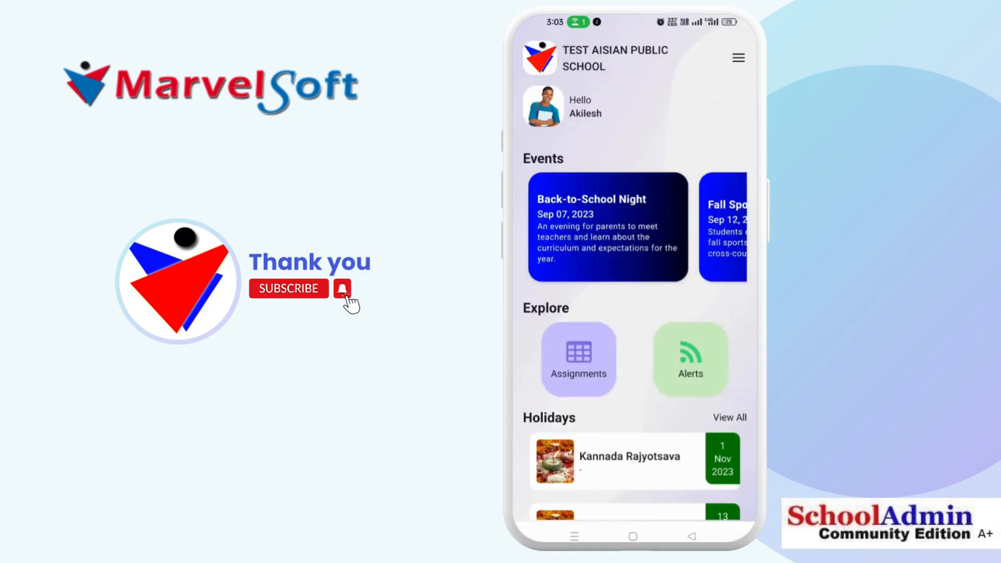
scroll(down, 3)
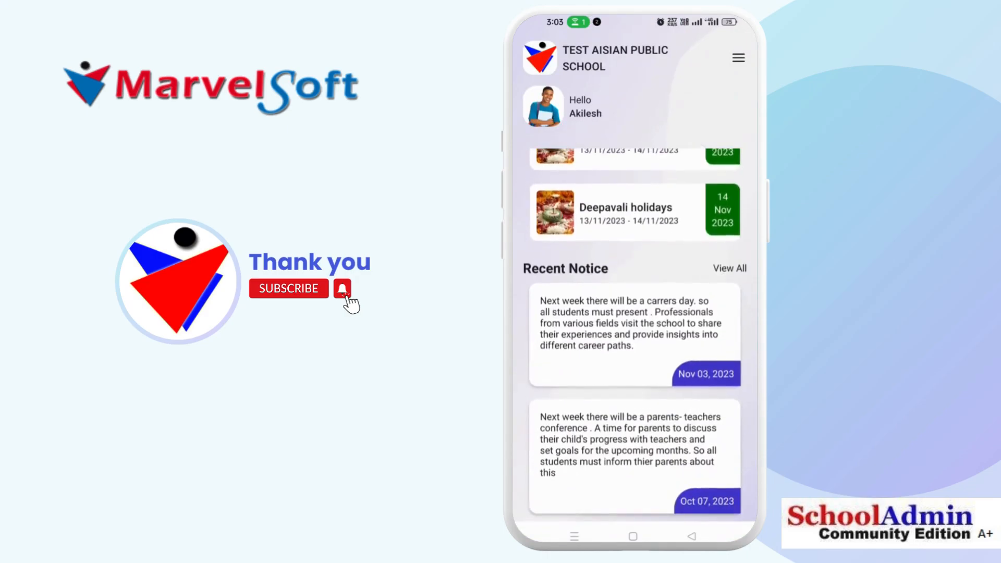